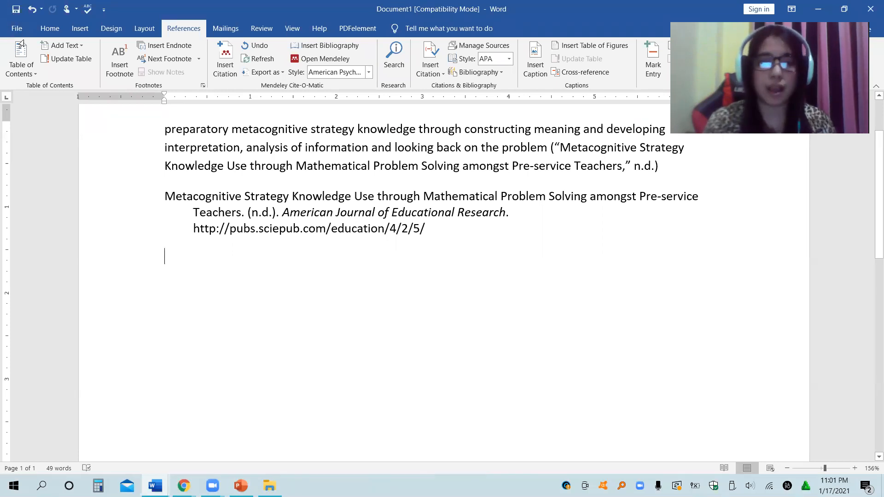
Search Google in Chrome for "what is mendeley used for"
{"action": "left_click", "coordinate": [21, 28]}
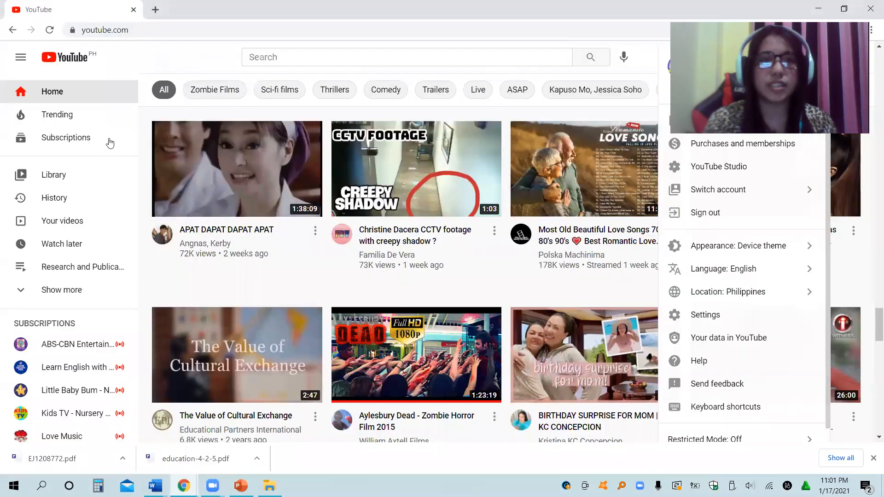
{"action": "type", "text": "menti.com"}
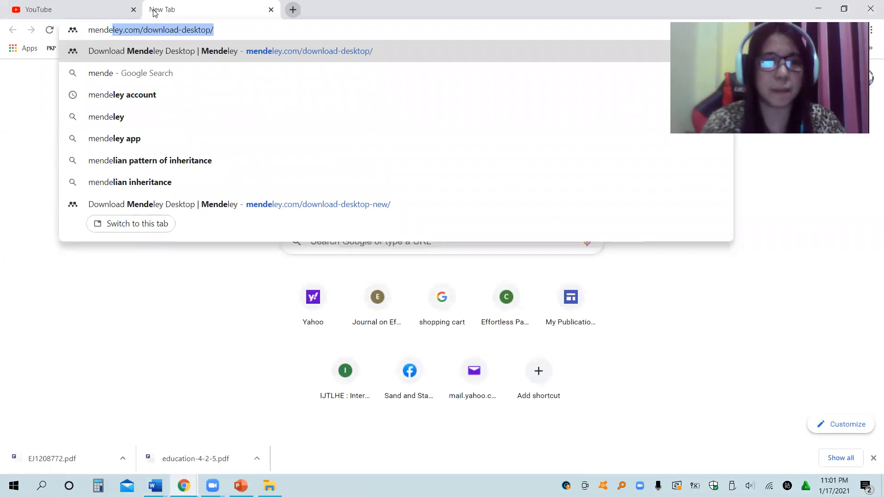
{"action": "type", "text": "what is mendeley used for"}
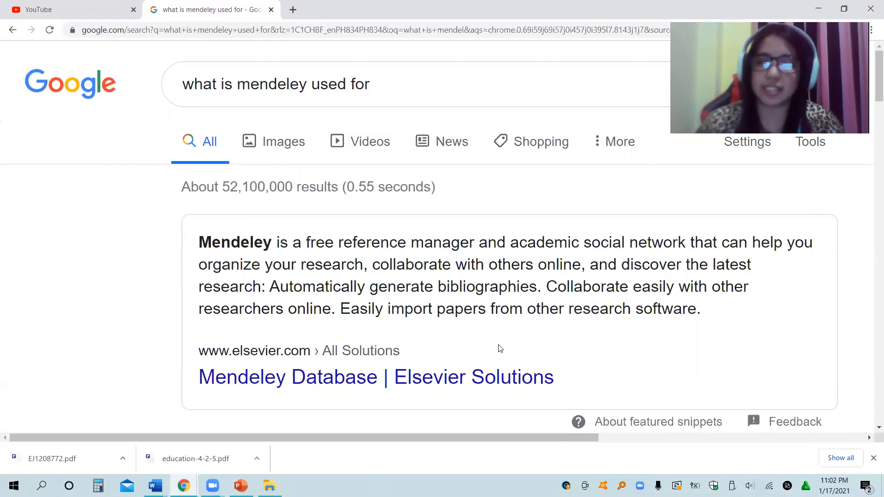
{"action": "mouse_move", "coordinate": [7, 370]}
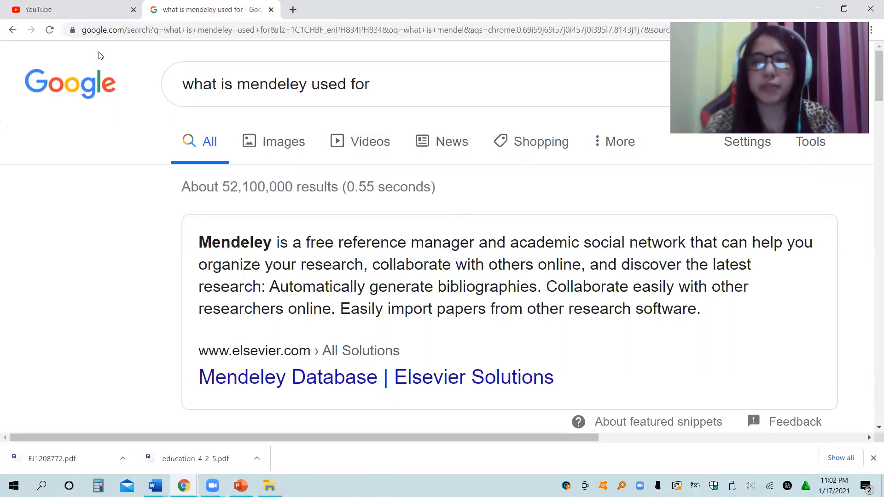
{"action": "mouse_move", "coordinate": [7, 407]}
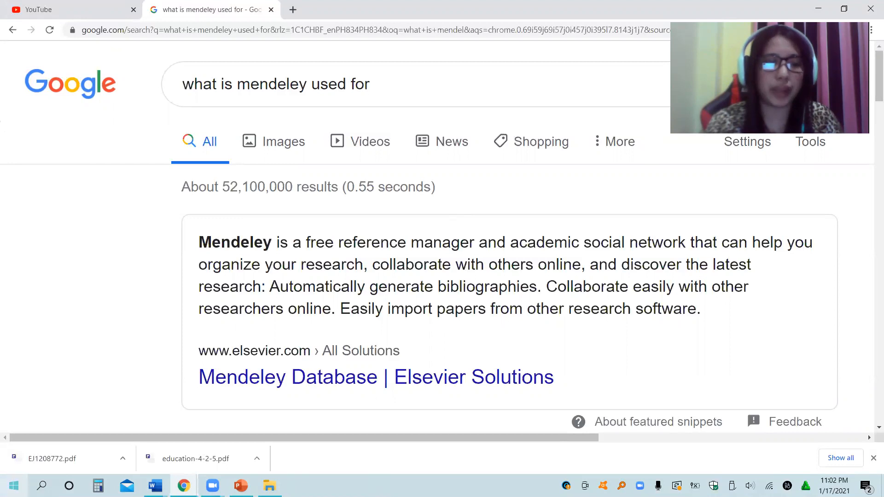
Launch Paint from the Start menu and lay out a wide text box on the canvas
{"action": "left_click", "coordinate": [14, 485]}
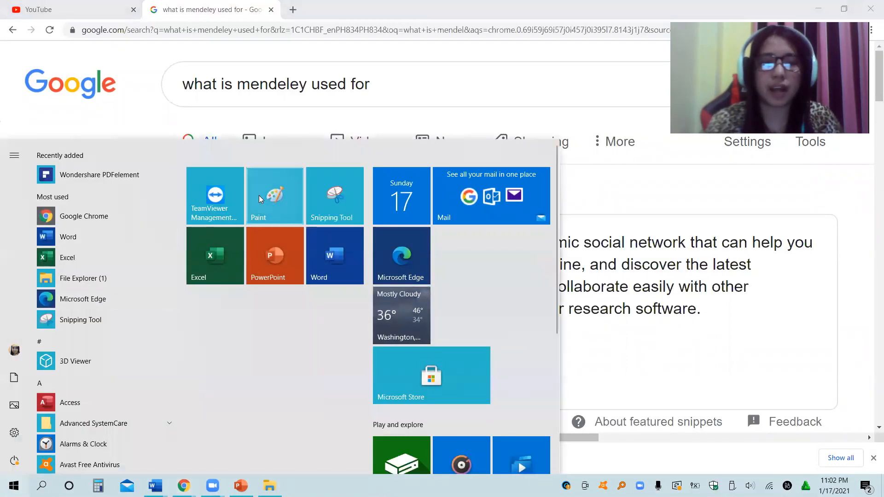
{"action": "left_click", "coordinate": [275, 195]}
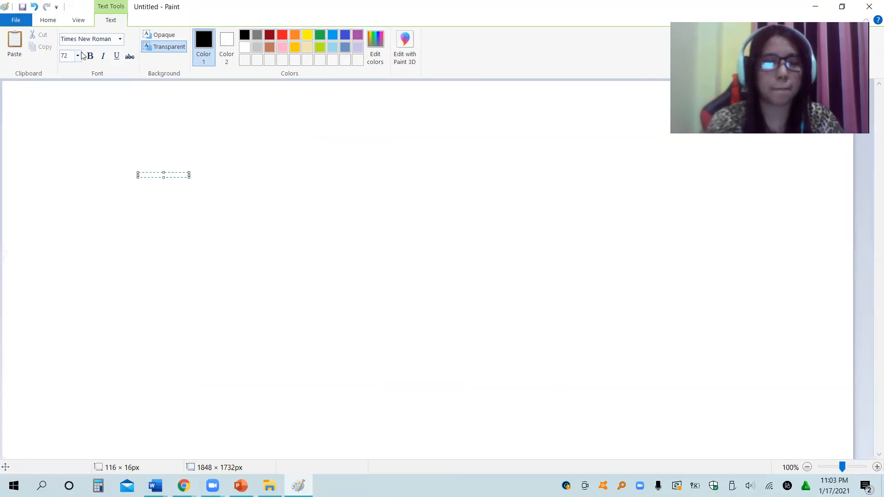
{"action": "type", "text": "m"}
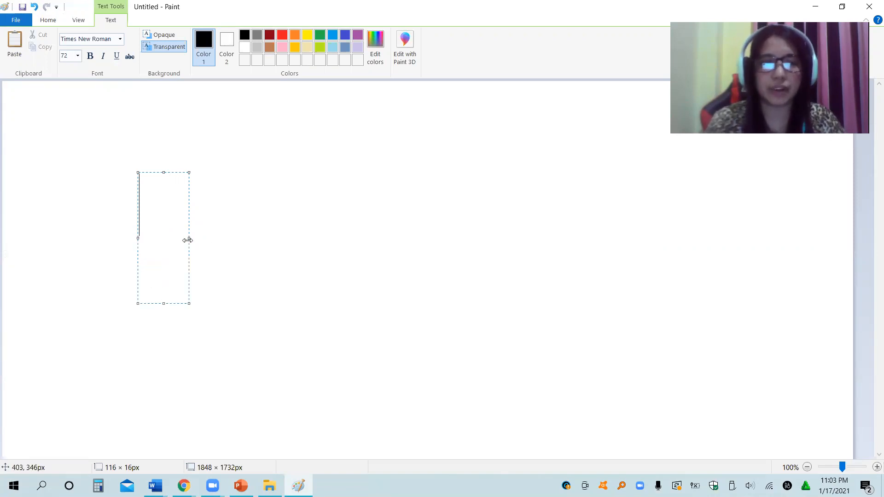
{"action": "left_click_drag", "start_coordinate": [188, 238], "coordinate": [699, 245]}
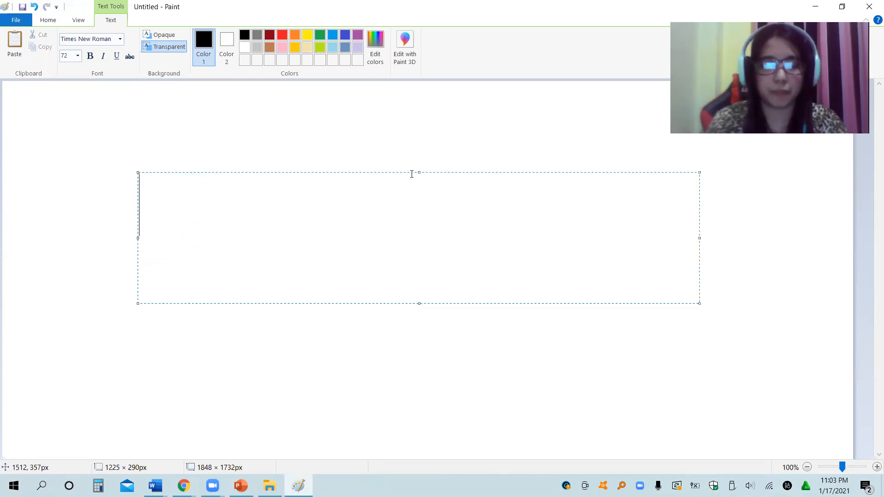
Write the three outline steps: search mendeley, download and install, use mendeley
{"action": "type", "text": "search mendeley"}
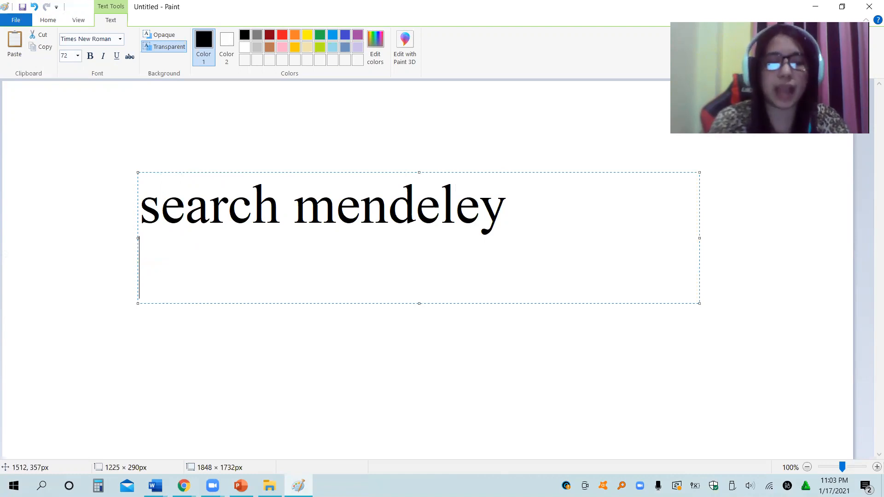
{"action": "type", "text": "dow"}
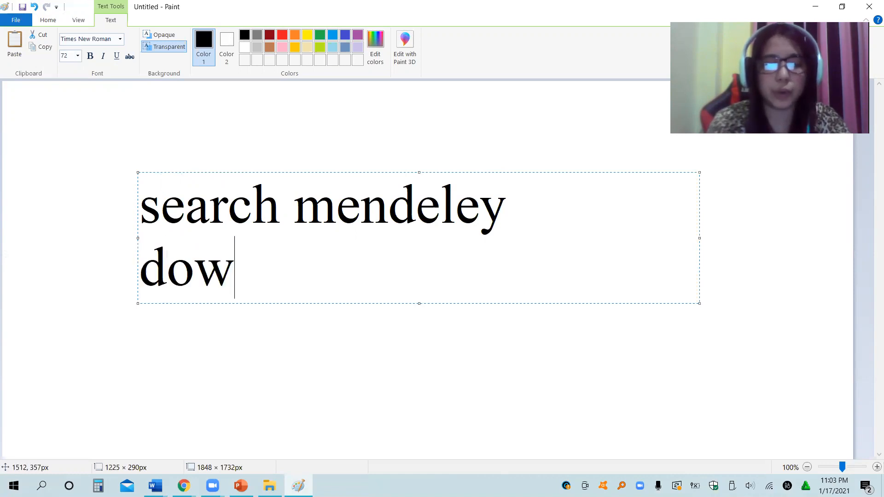
{"action": "type", "text": "nlo"}
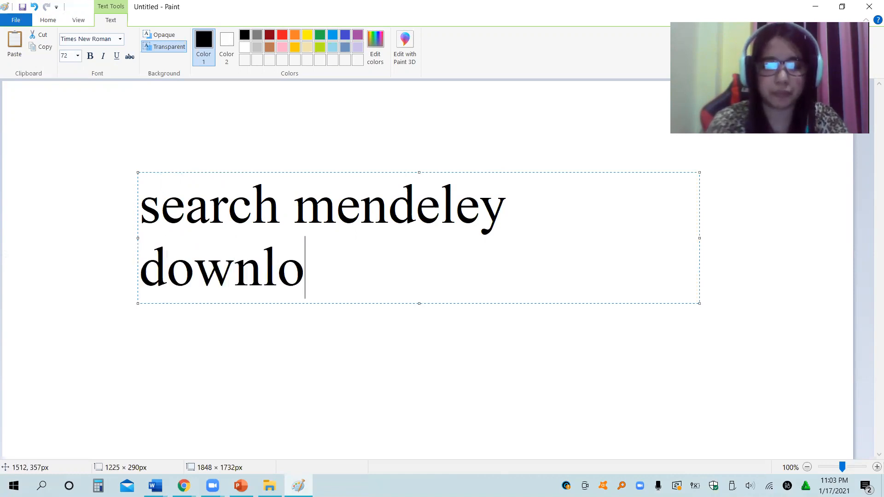
{"action": "type", "text": "ad and in"}
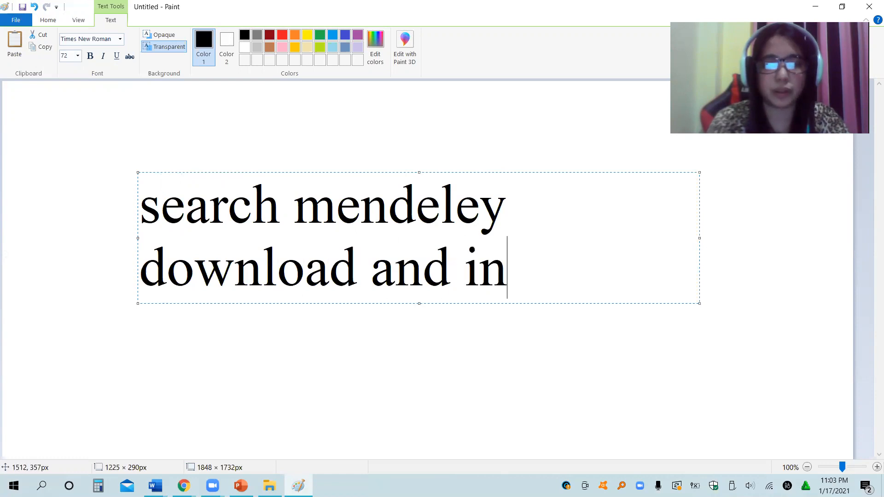
{"action": "type", "text": "stall"}
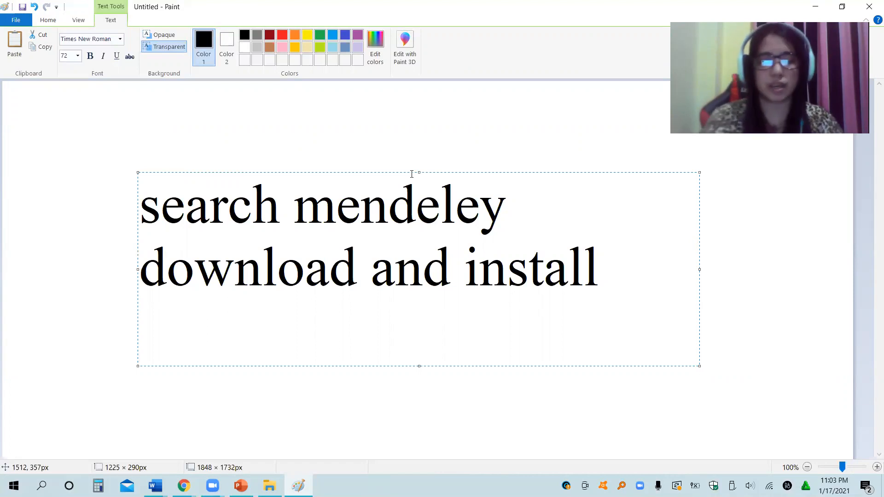
{"action": "type", "text": "ue mednd"}
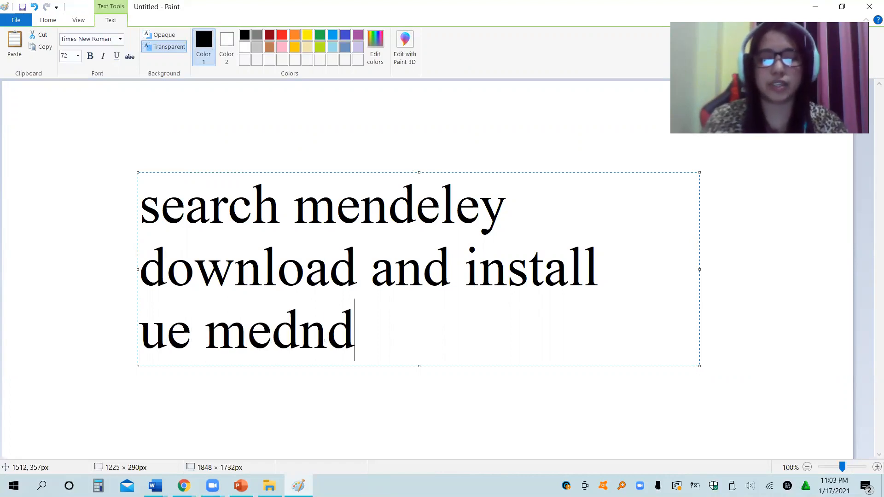
{"action": "type", "text": "eley"}
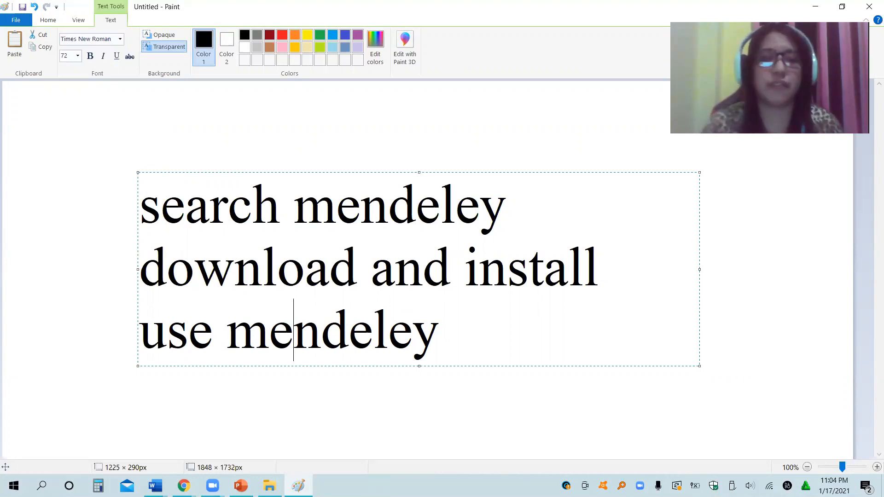
{"action": "mouse_move", "coordinate": [165, 472]}
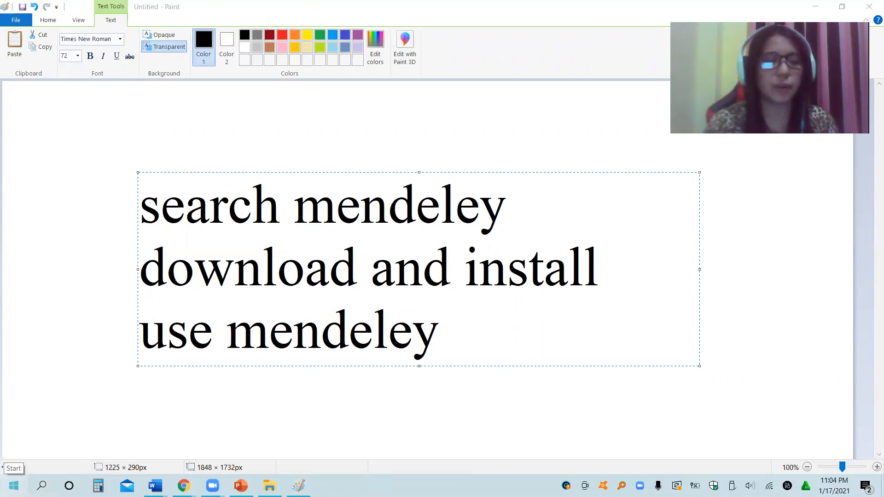
Launch Google Chrome from the Start menu to reach the Mendeley download page
{"action": "left_click", "coordinate": [15, 485]}
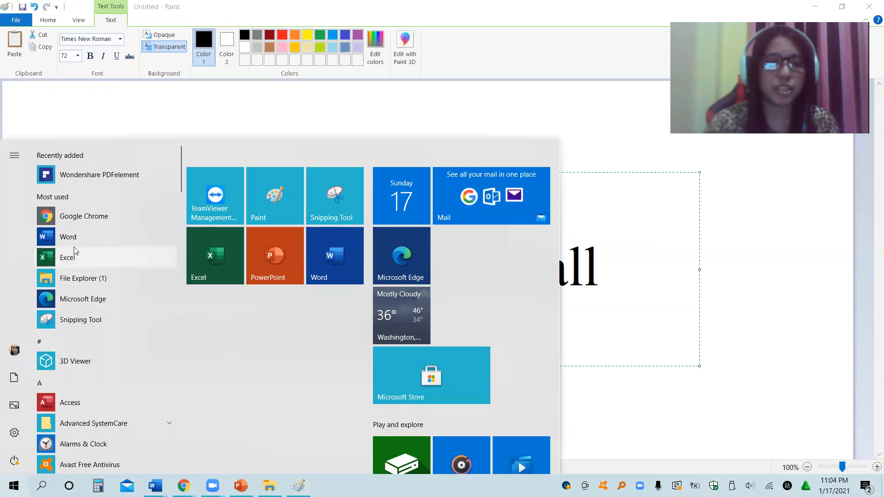
{"action": "mouse_move", "coordinate": [94, 223]}
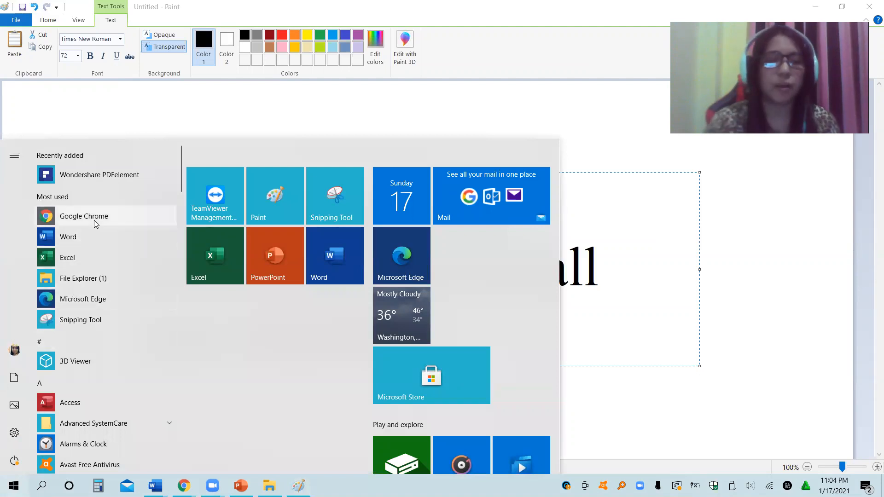
{"action": "left_click", "coordinate": [83, 215]}
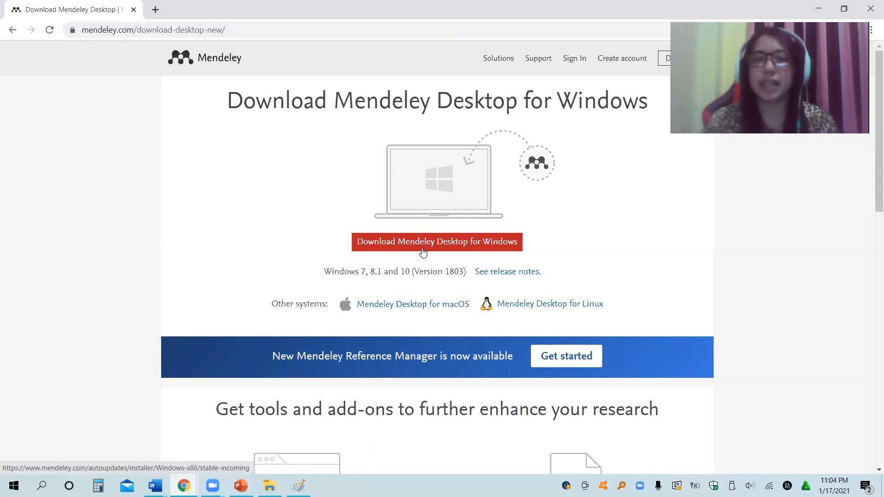
Download the Mendeley Desktop 1.19.4 Windows installer from the Mendeley site
{"action": "left_click", "coordinate": [423, 249]}
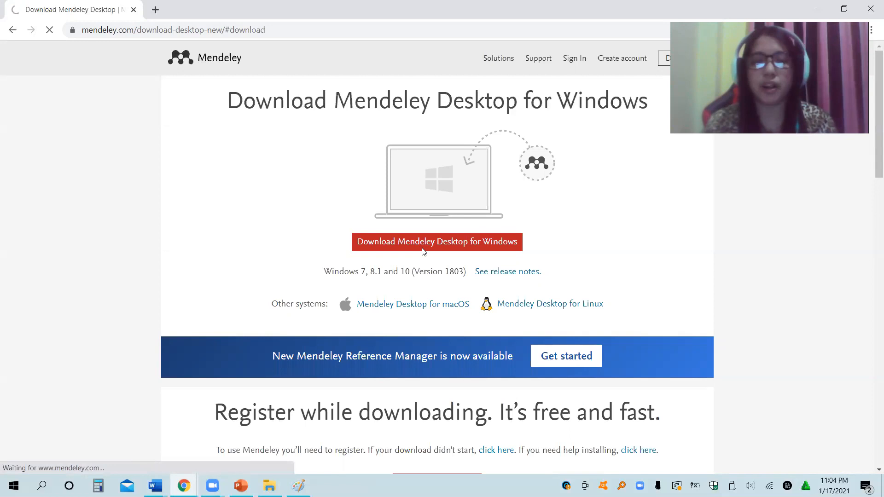
{"action": "left_click", "coordinate": [424, 249]}
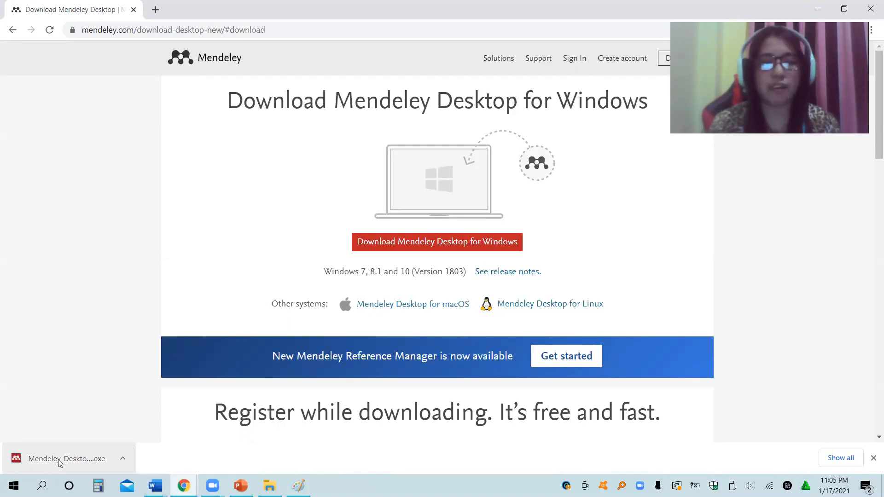
{"action": "left_click", "coordinate": [67, 459]}
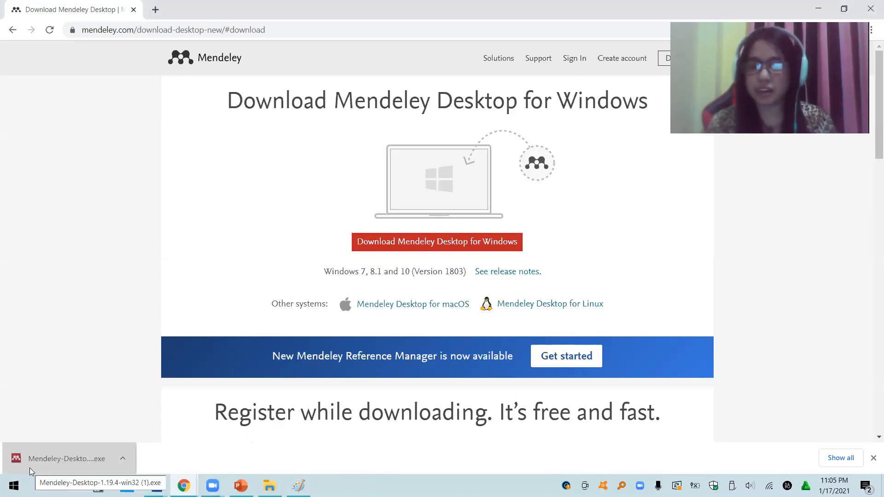
Run the installer, accept the license and keep the default install folder
{"action": "left_click", "coordinate": [66, 459]}
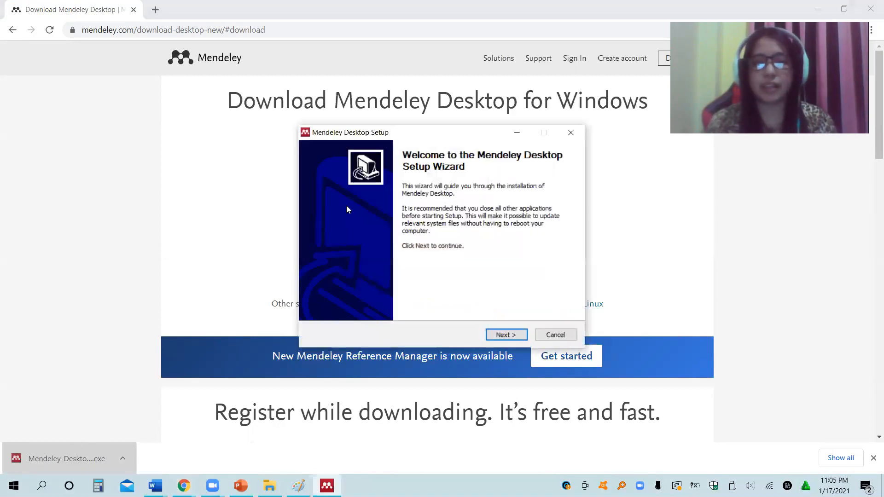
{"action": "mouse_move", "coordinate": [503, 186]}
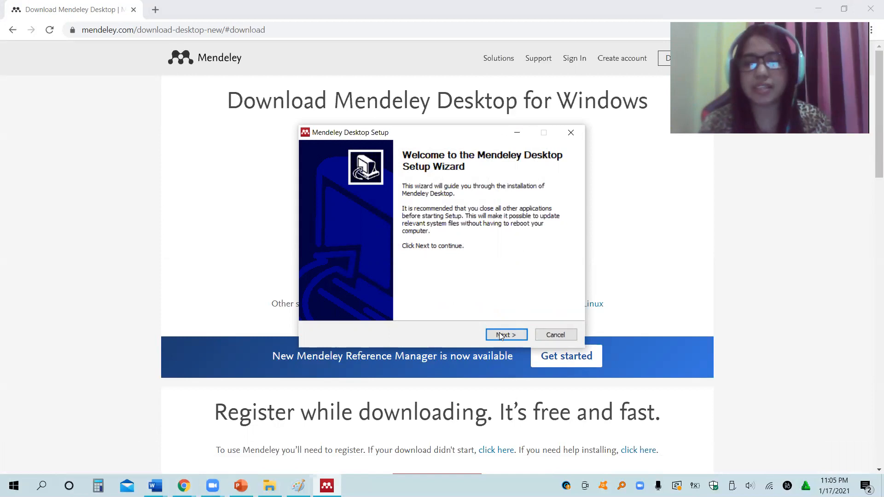
{"action": "left_click", "coordinate": [506, 335]}
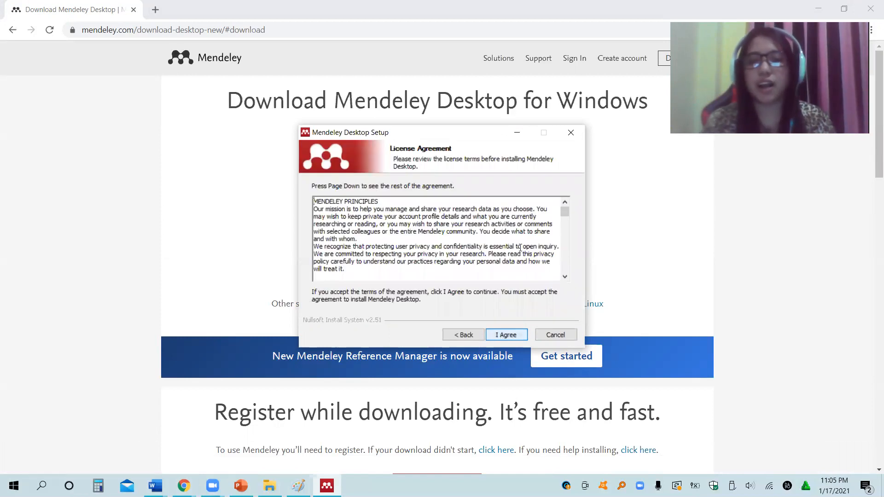
{"action": "scroll", "scroll_direction": "down", "scroll_amount": 3}
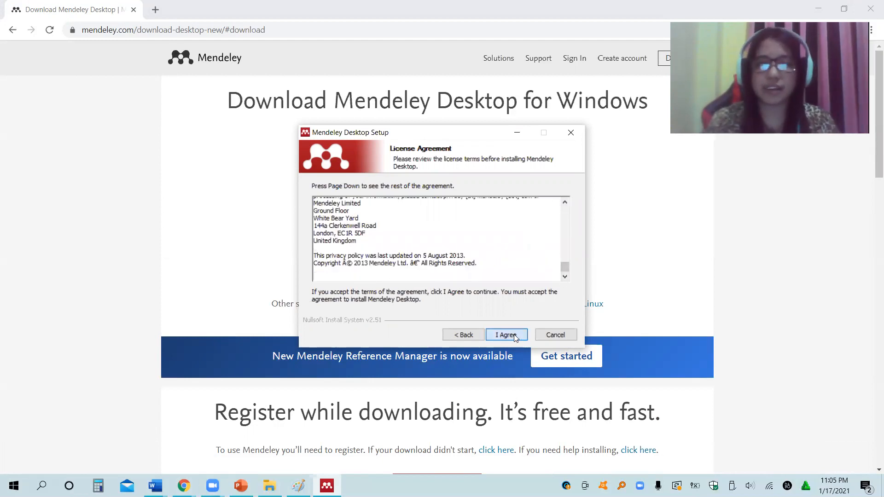
{"action": "left_click", "coordinate": [506, 336]}
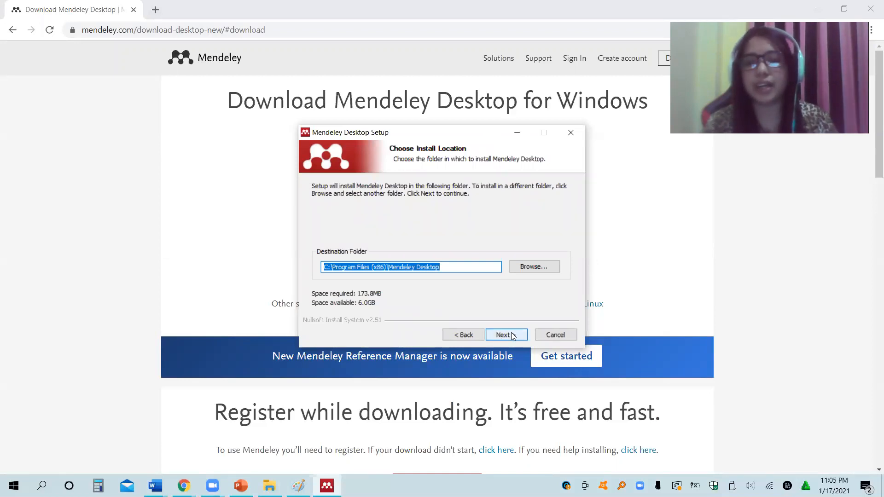
{"action": "left_click", "coordinate": [507, 336]}
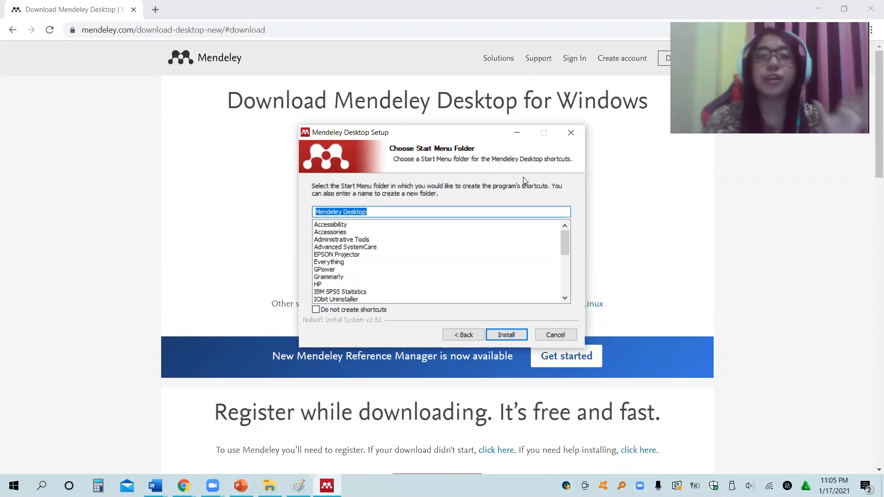
{"action": "mouse_move", "coordinate": [262, 260]}
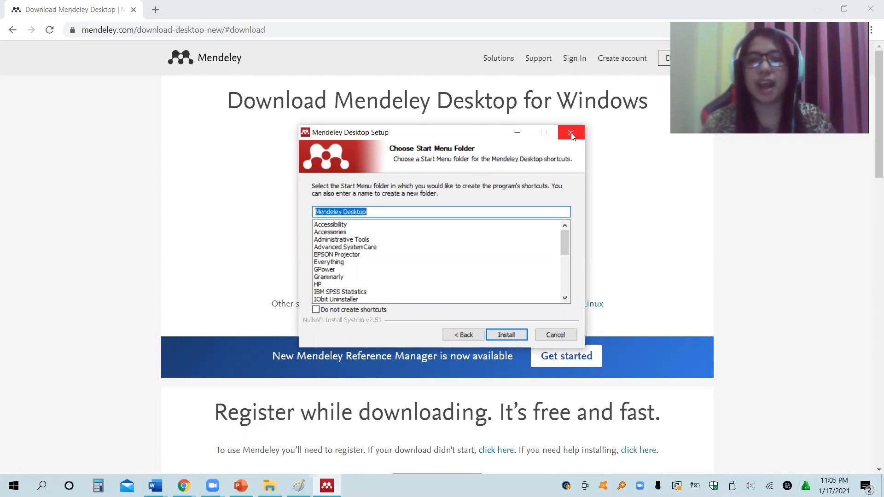
Abandon the installation and confirm quitting Mendeley Desktop Setup
{"action": "left_click", "coordinate": [571, 132]}
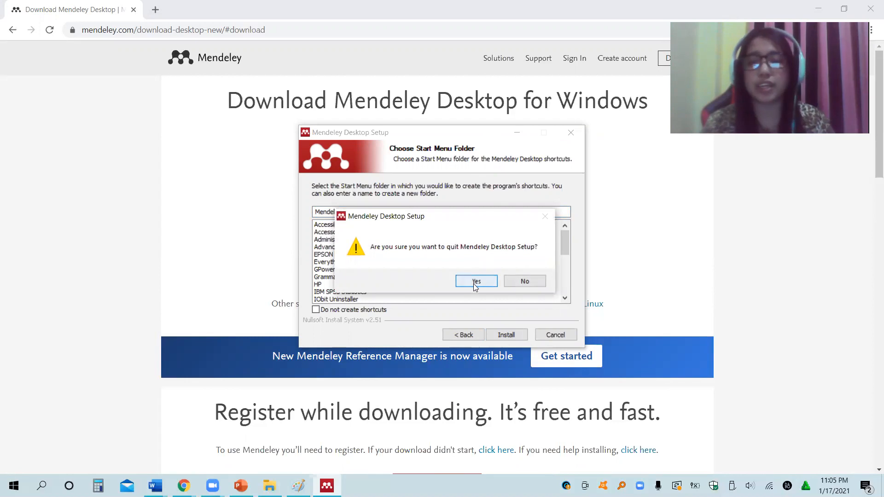
{"action": "left_click", "coordinate": [476, 280]}
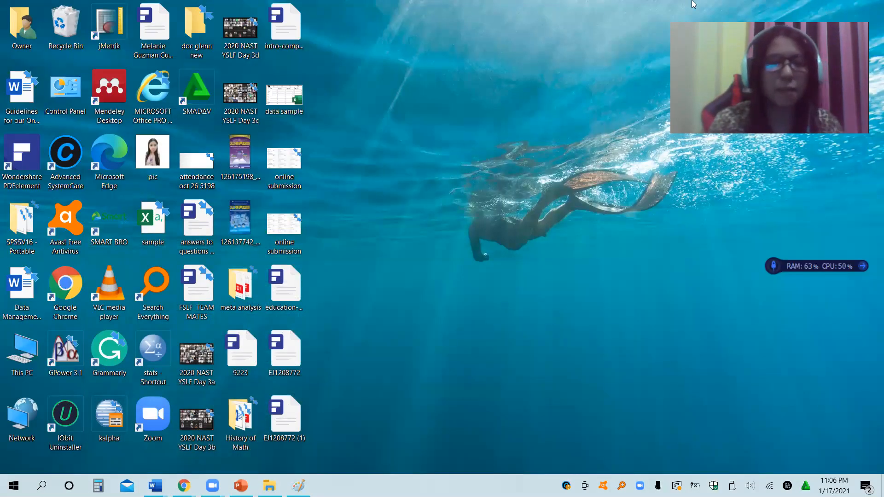
Launch Mendeley Desktop from its desktop shortcut and browse the All Documents library
{"action": "left_click", "coordinate": [108, 101]}
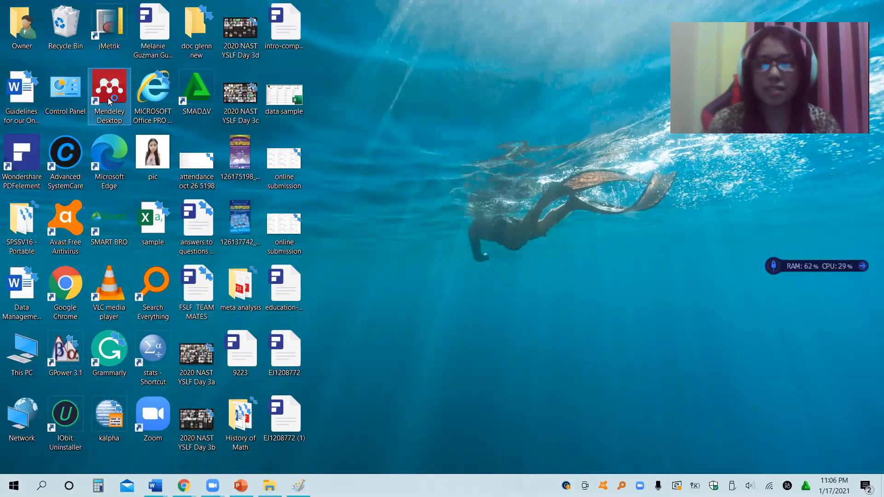
{"action": "double_click", "coordinate": [109, 90]}
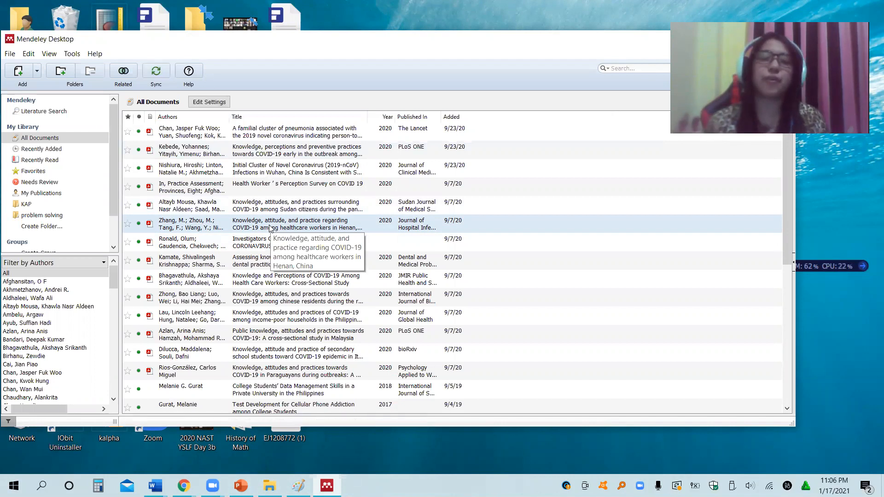
{"action": "scroll", "scroll_direction": "down", "scroll_amount": 3}
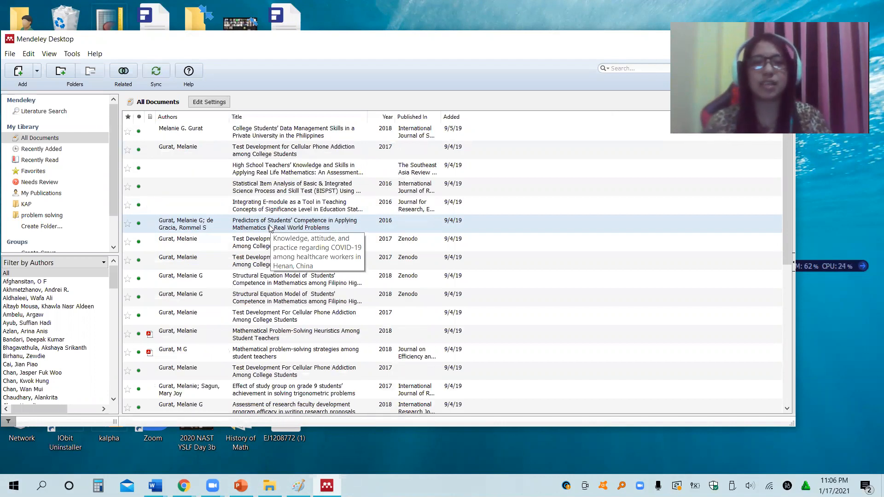
{"action": "mouse_move", "coordinate": [270, 228]}
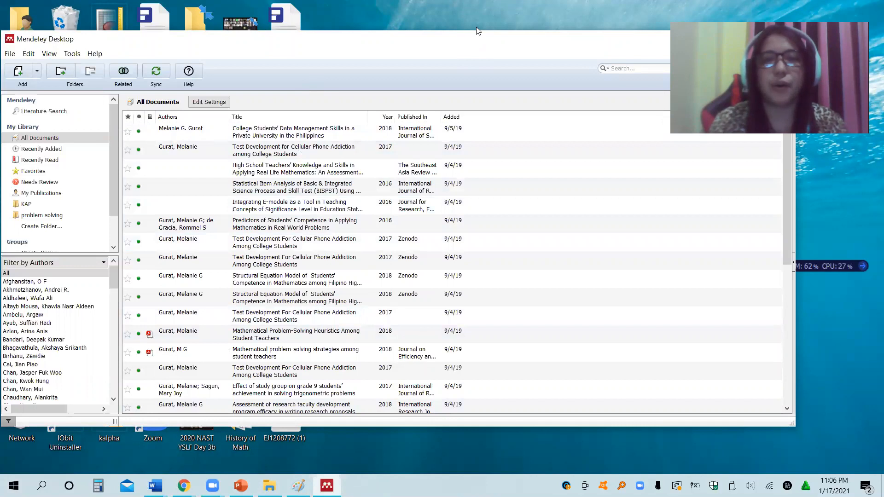
{"action": "mouse_move", "coordinate": [562, 46]}
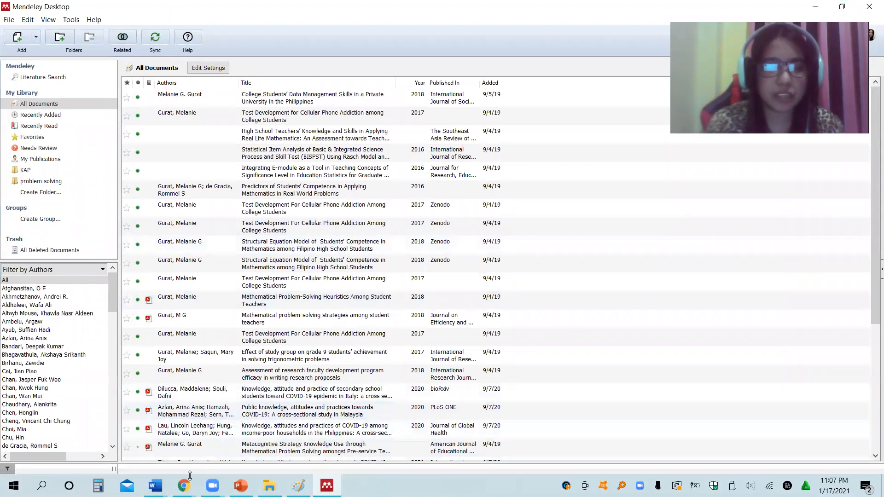
{"action": "mouse_move", "coordinate": [180, 484]}
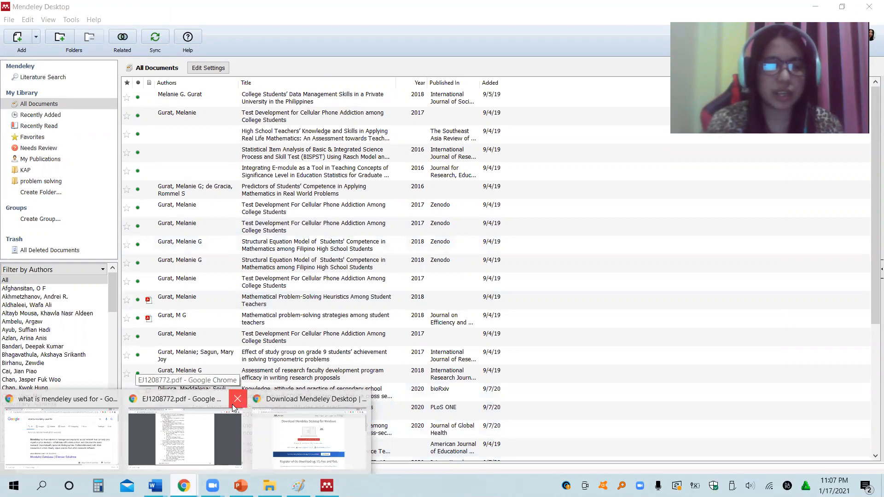
Find the author's Google Scholar profile and open the Mathematical Problem-Solving Strategies paper
{"action": "left_click", "coordinate": [237, 398]}
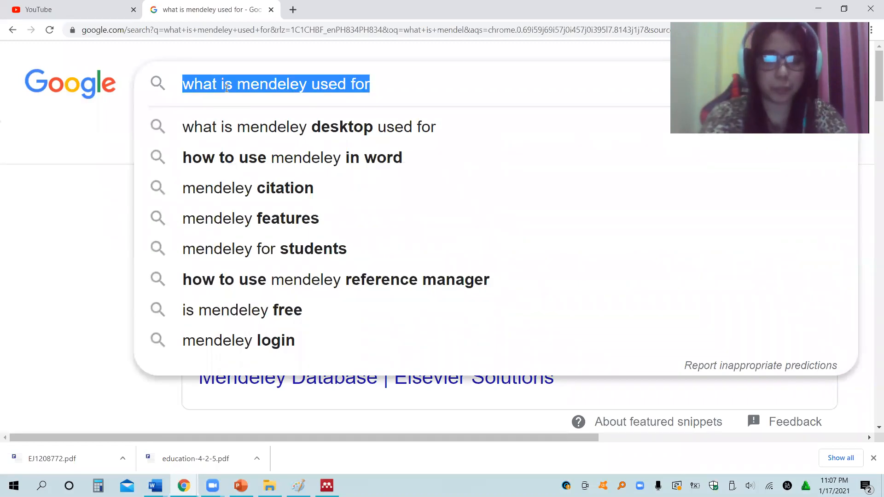
{"action": "type", "text": "m"}
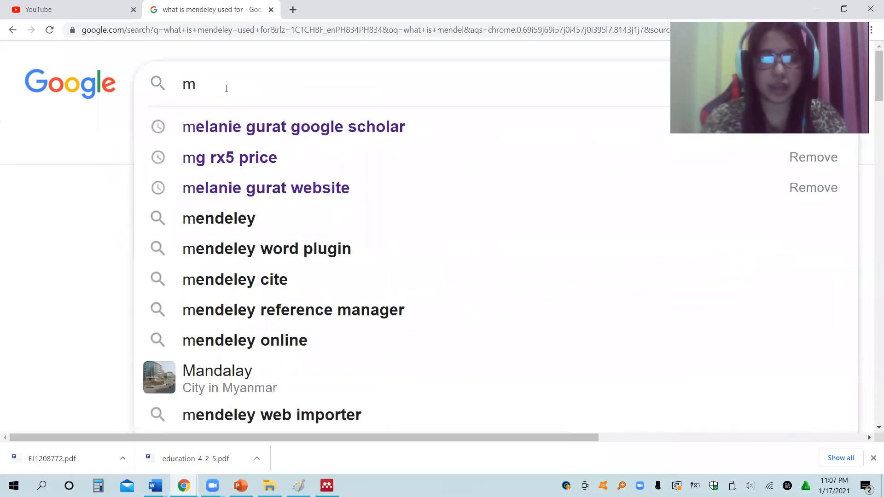
{"action": "type", "text": "elane"}
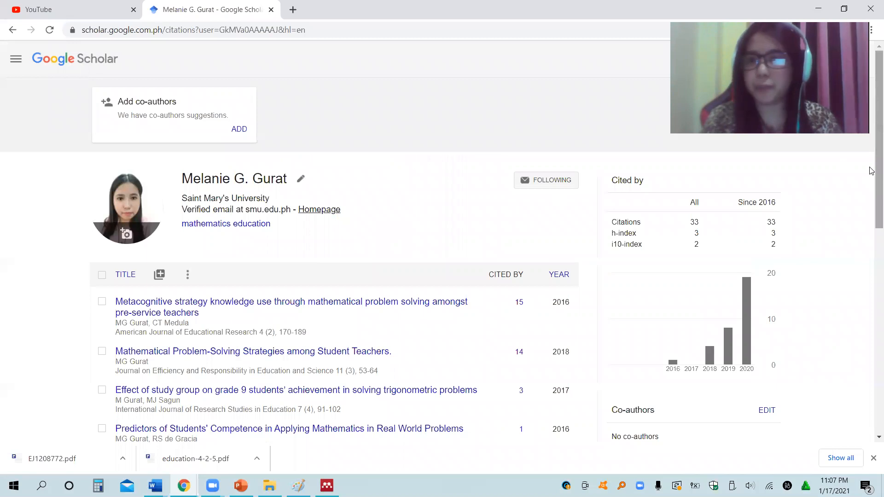
{"action": "scroll", "scroll_direction": "down", "scroll_amount": 3}
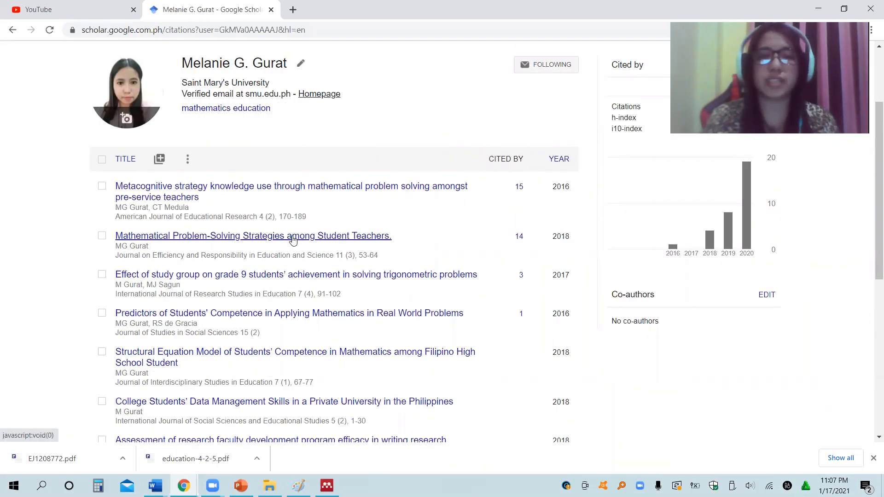
{"action": "left_click", "coordinate": [253, 235]}
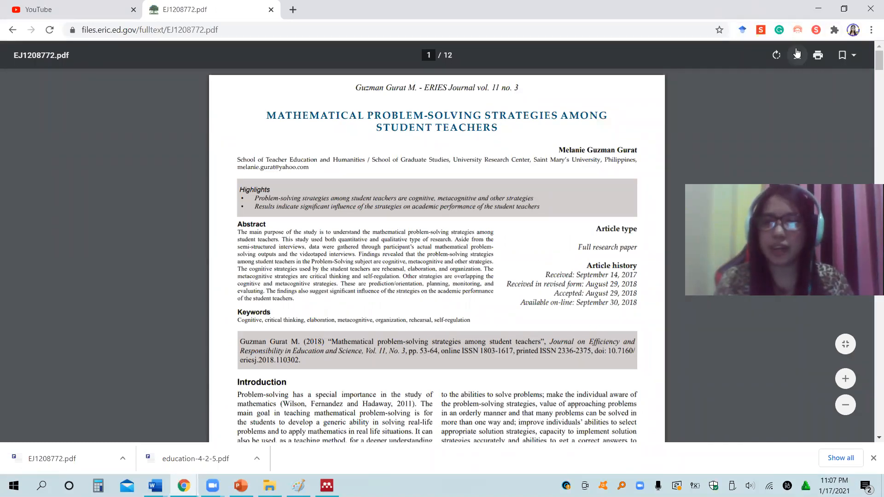
Download the paper's PDF and save it to the Desktop
{"action": "left_click", "coordinate": [797, 55]}
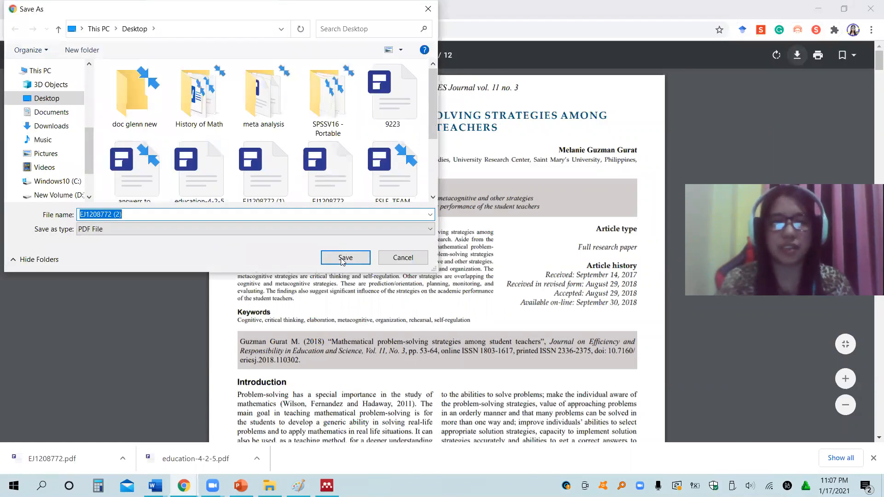
{"action": "left_click", "coordinate": [345, 258]}
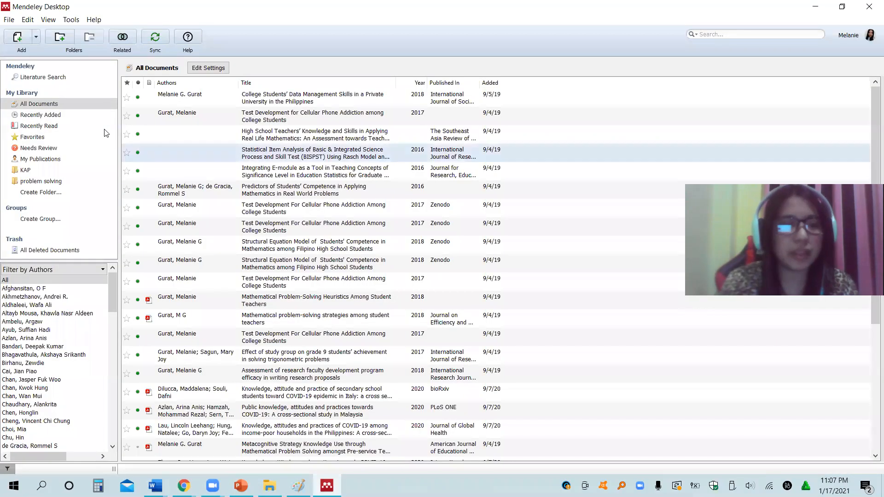
{"action": "mouse_move", "coordinate": [45, 180]}
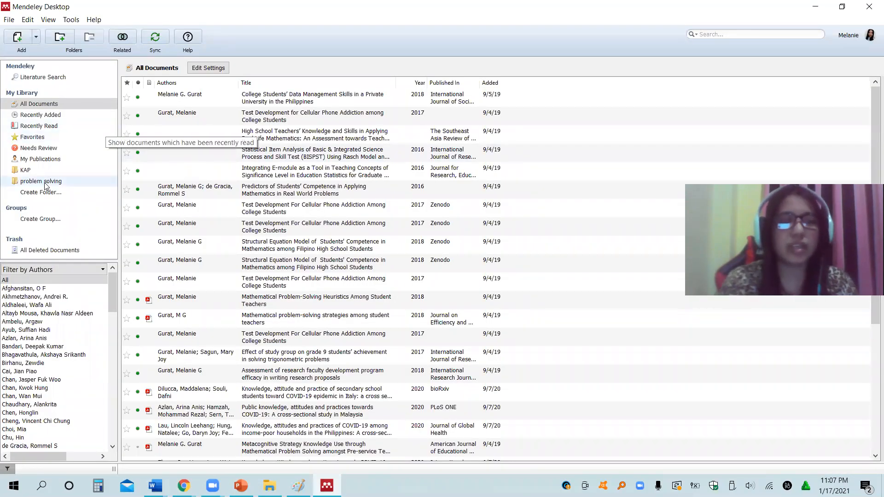
Remove the problem solving folder from My Library via its context menu
{"action": "right_click", "coordinate": [40, 180]}
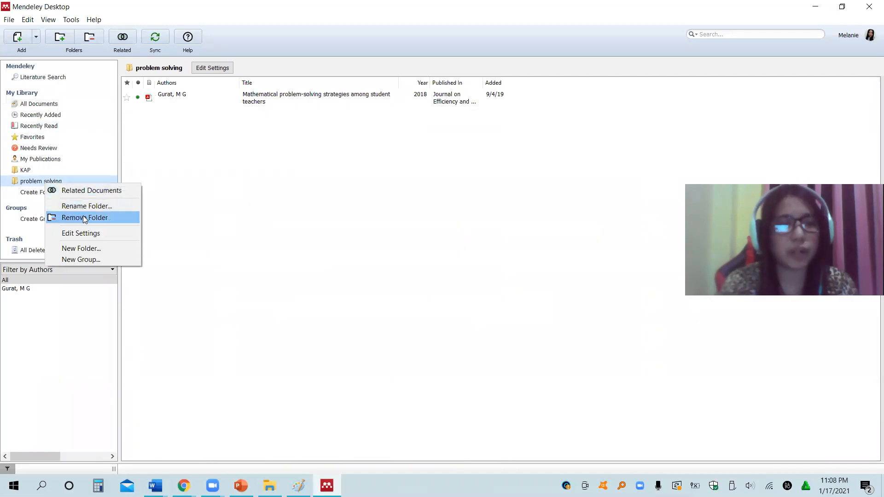
{"action": "left_click", "coordinate": [84, 217]}
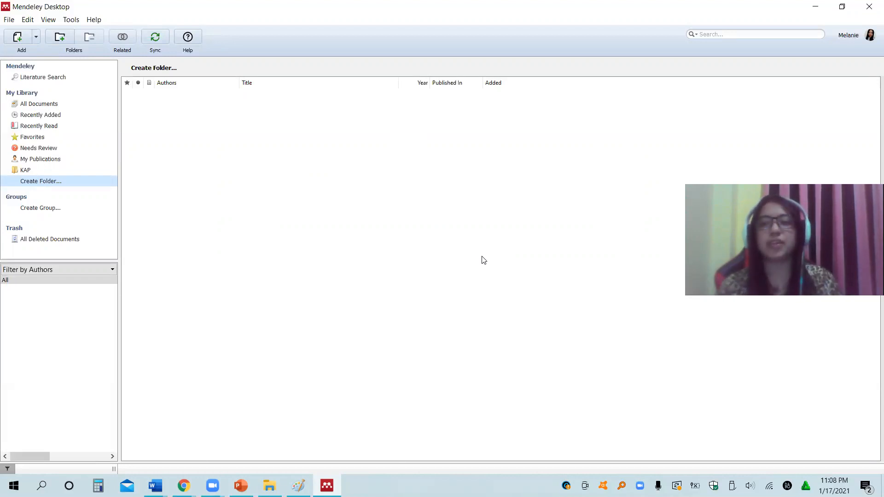
{"action": "mouse_move", "coordinate": [183, 186]}
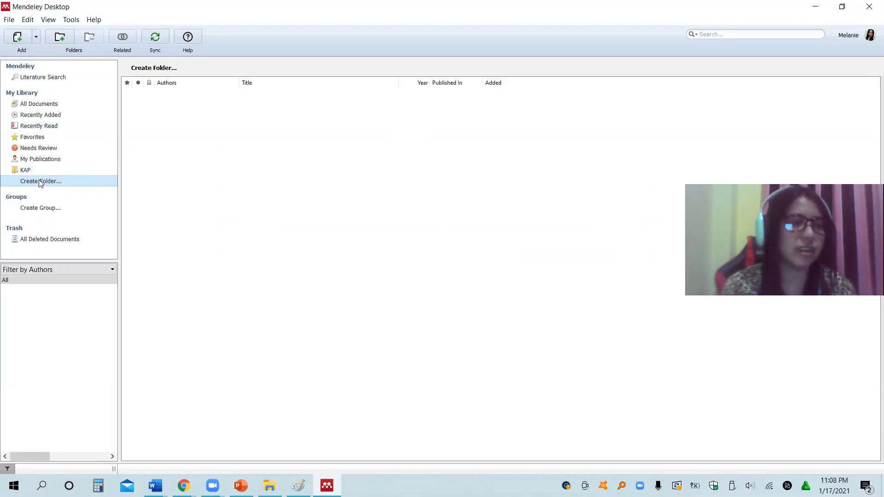
Create a new 'problem solving' folder in My Library and reopen its name for editing
{"action": "left_click", "coordinate": [41, 181]}
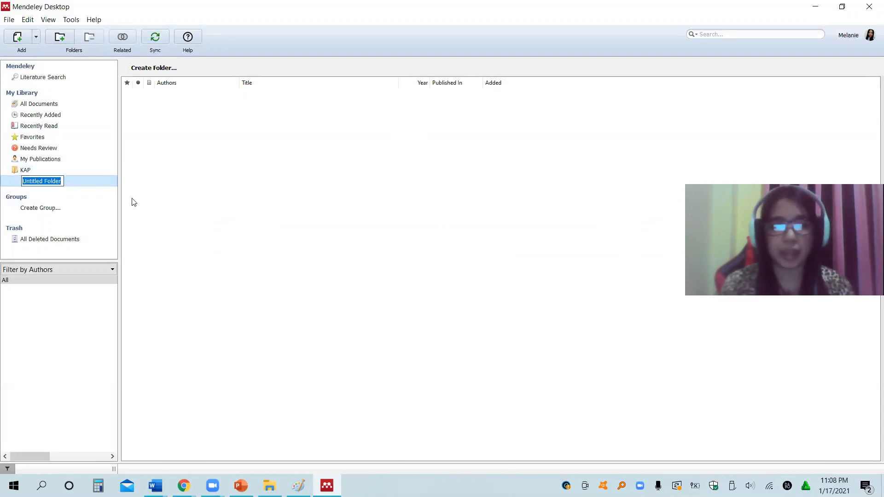
{"action": "type", "text": "problem solving"}
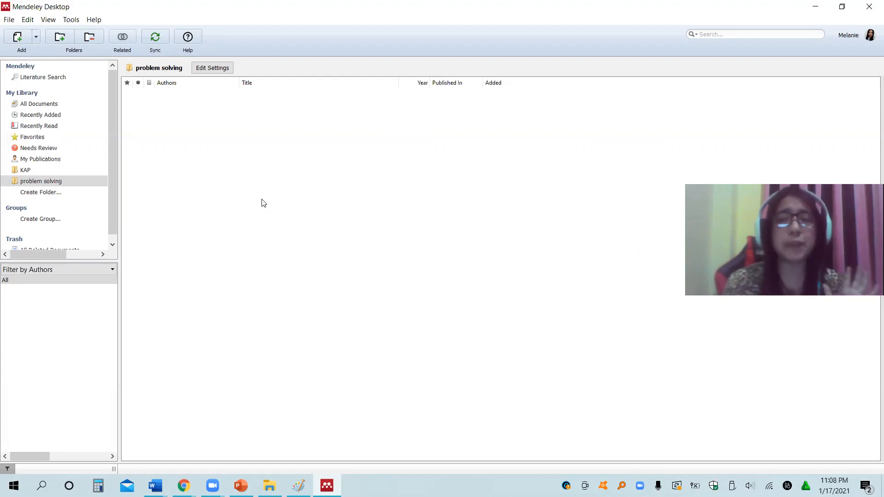
{"action": "mouse_move", "coordinate": [232, 193]}
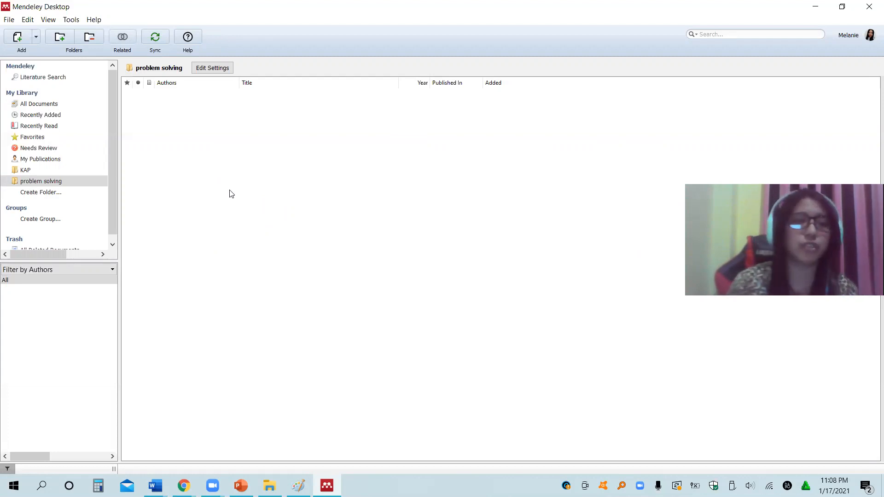
{"action": "left_click", "coordinate": [41, 181]}
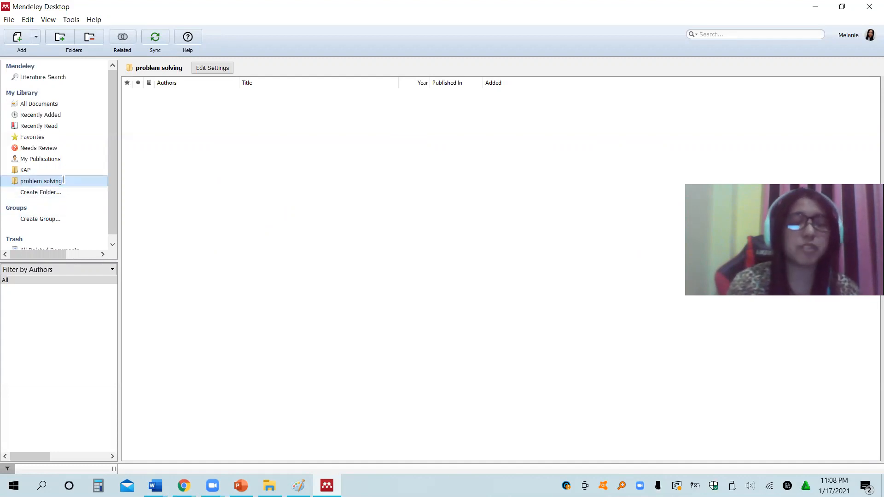
{"action": "double_click", "coordinate": [42, 180]}
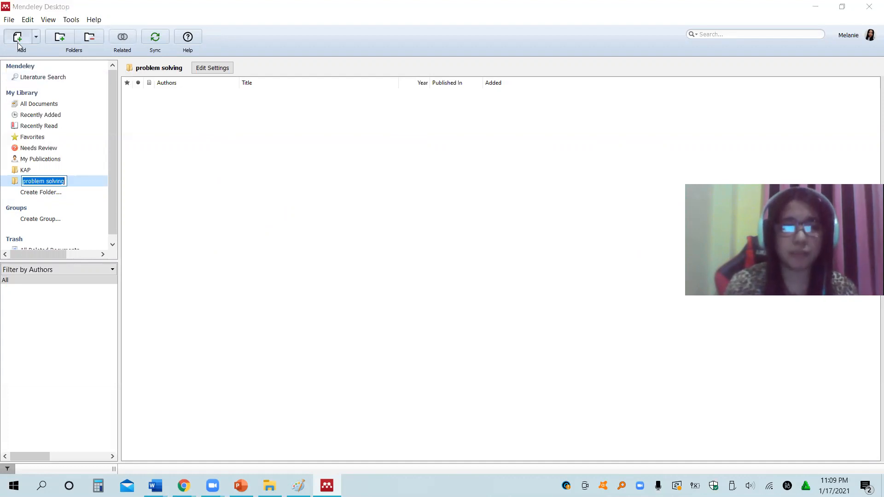
Add the newest EJ1208772 download from the Desktop to the library
{"action": "left_click", "coordinate": [16, 37]}
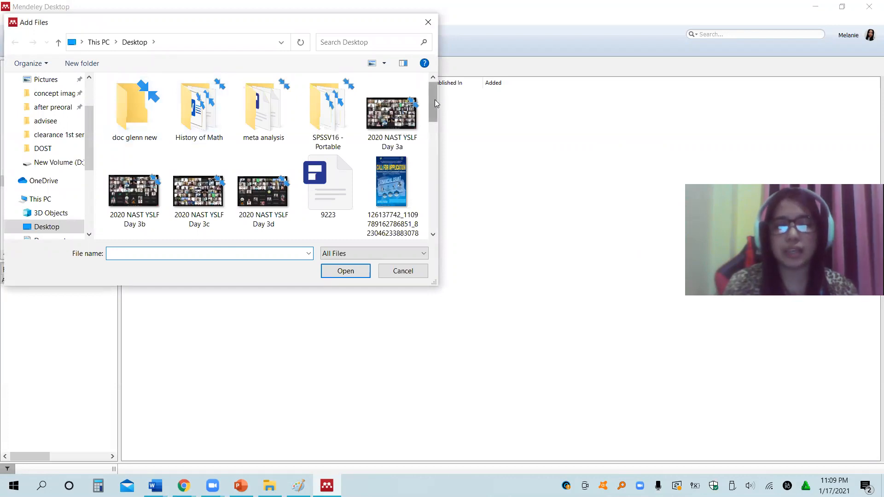
{"action": "left_click", "coordinate": [366, 43]}
{"action": "type", "text": "ej"}
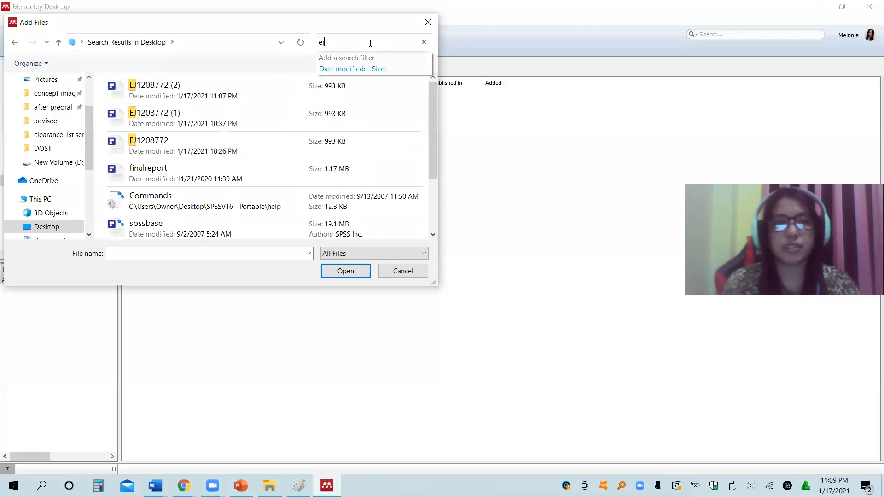
{"action": "left_click", "coordinate": [166, 93]}
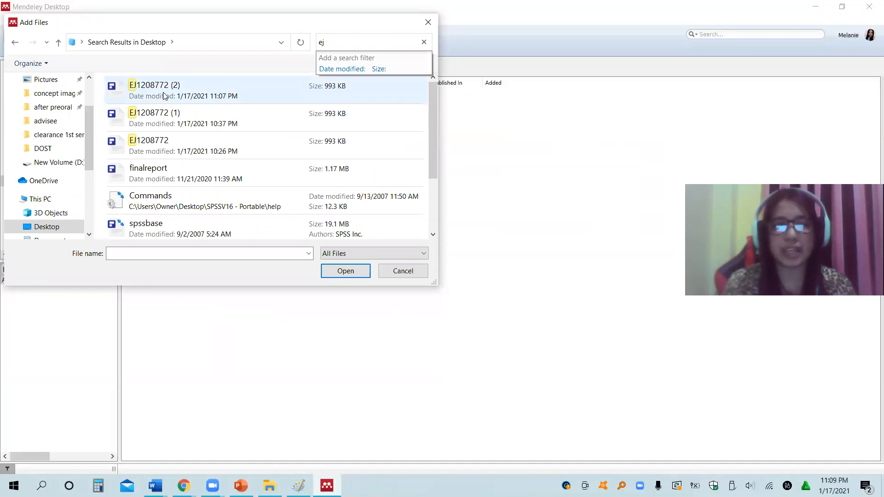
{"action": "left_click", "coordinate": [159, 90]}
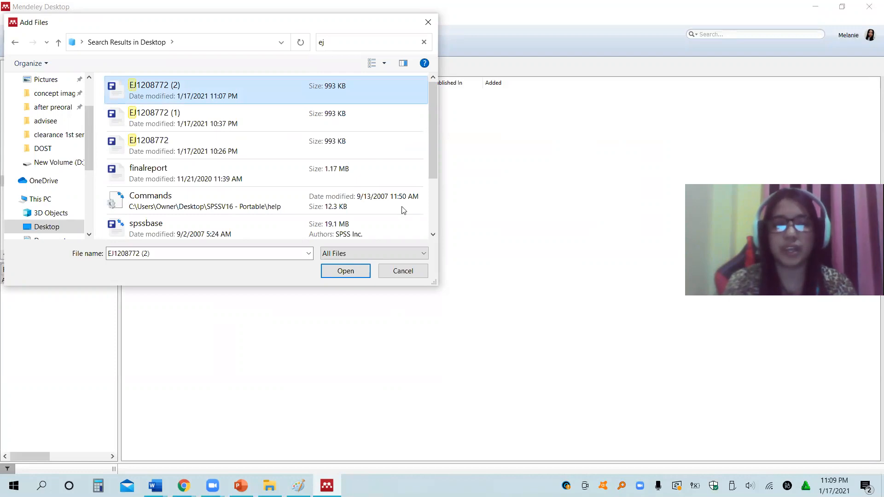
{"action": "left_click", "coordinate": [346, 271]}
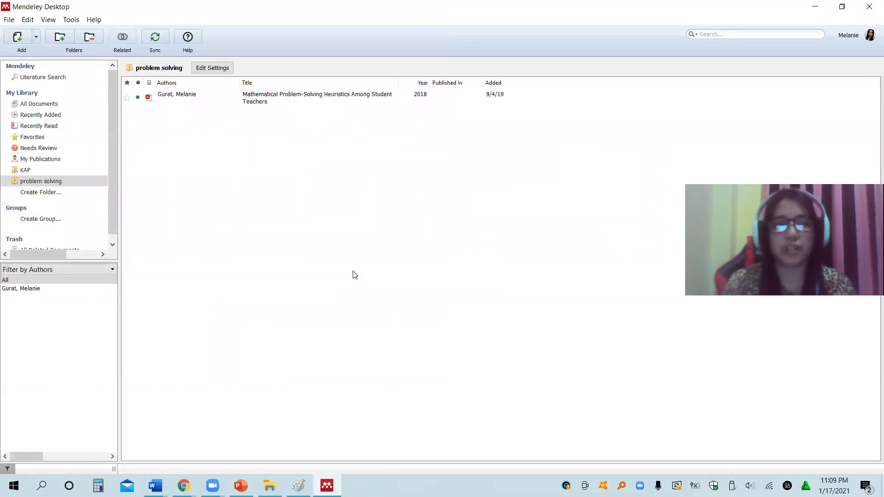
{"action": "mouse_move", "coordinate": [307, 128]}
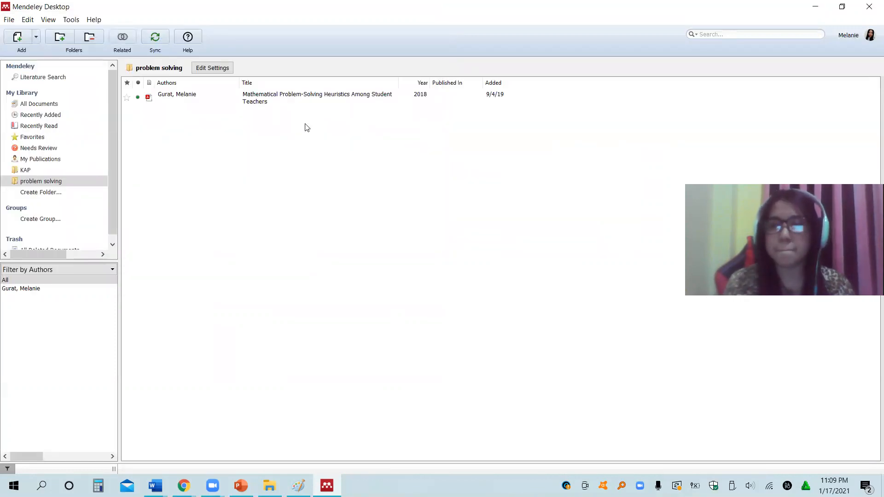
Select the Mathematical Problem-Solving Heuristics entry in the problem solving folder
{"action": "left_click", "coordinate": [293, 98]}
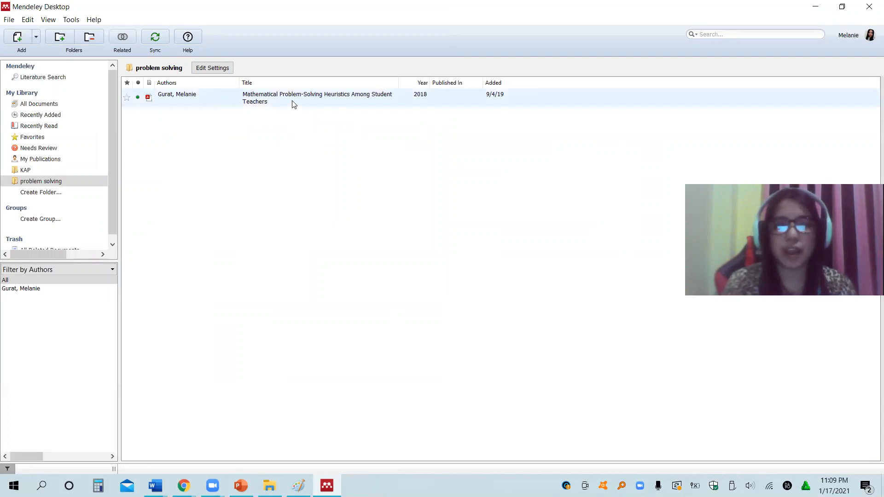
{"action": "left_click", "coordinate": [294, 97]}
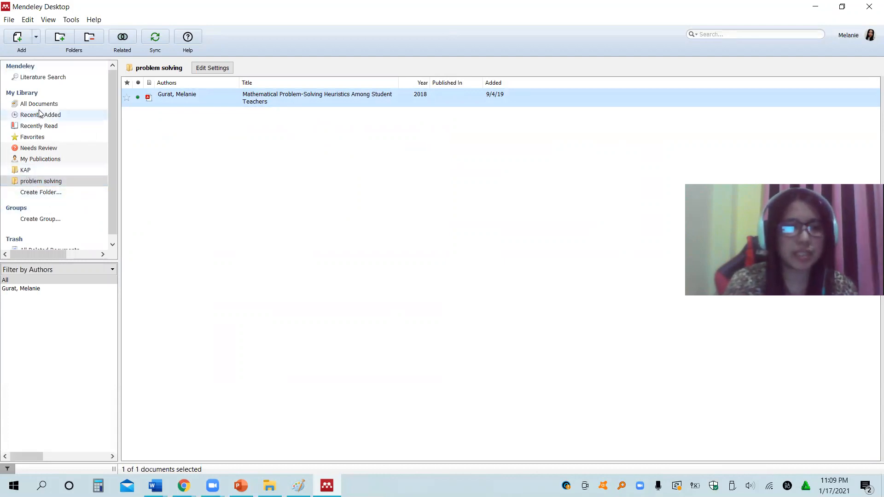
From All Documents, open the problem-solving strategies article's PDF for reading
{"action": "left_click", "coordinate": [39, 103]}
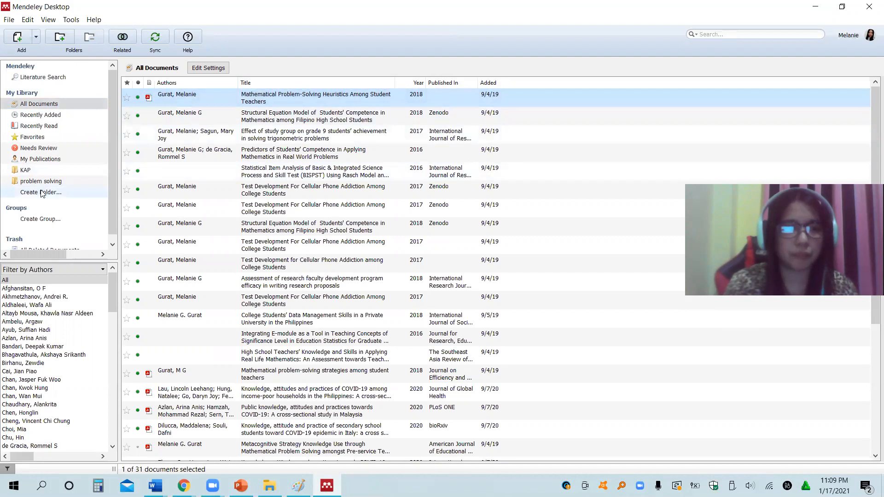
{"action": "left_click", "coordinate": [40, 180]}
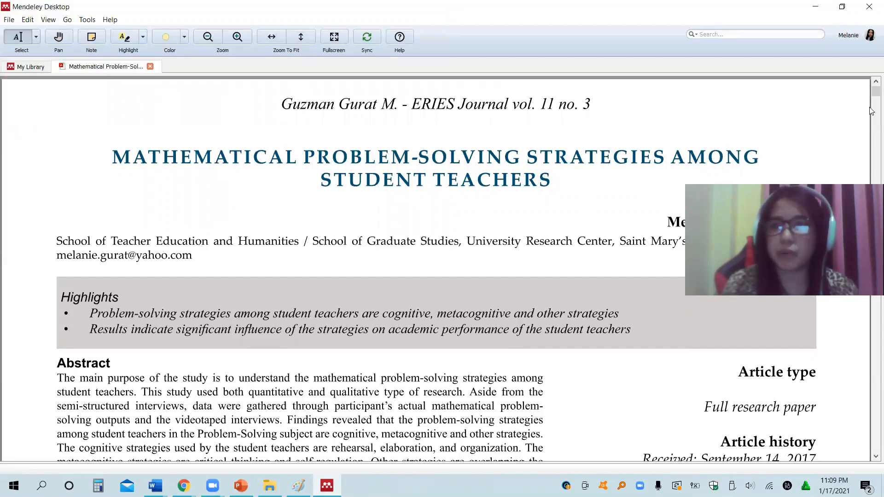
{"action": "scroll", "scroll_direction": "down", "scroll_amount": 3}
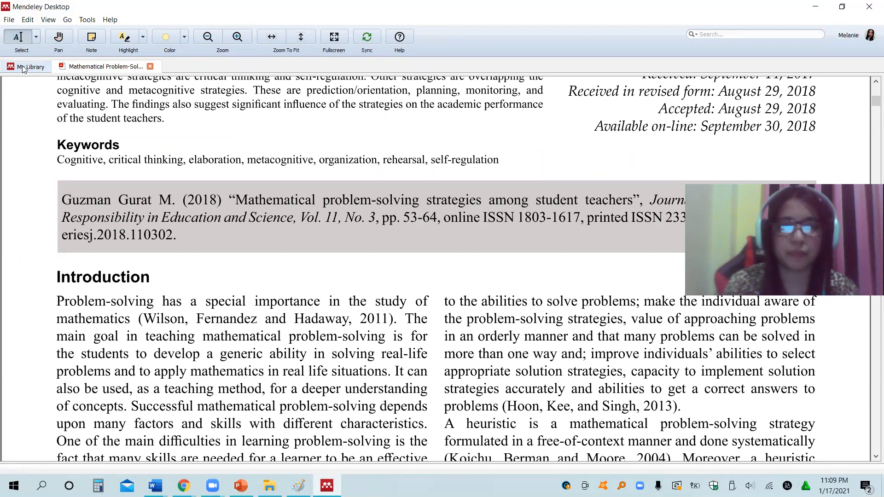
Return to the library listing and toggle the problem solving folder's sync settings shown then hidden
{"action": "left_click", "coordinate": [29, 67]}
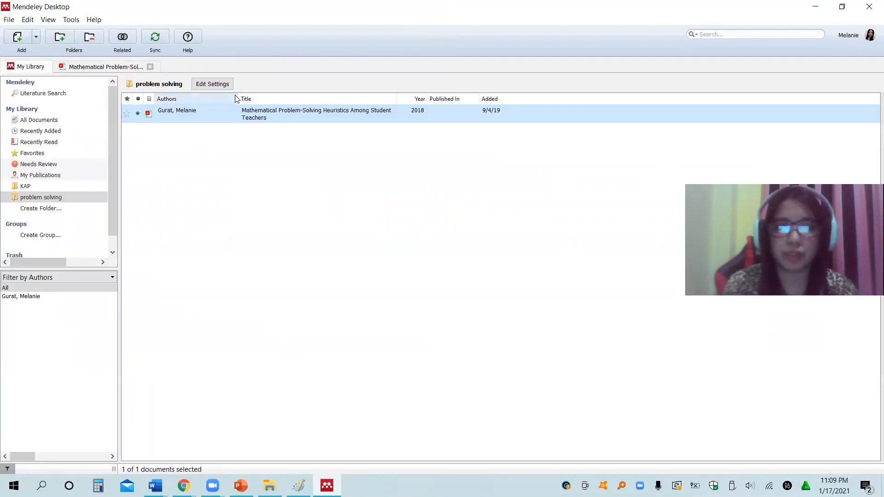
{"action": "left_click", "coordinate": [212, 83]}
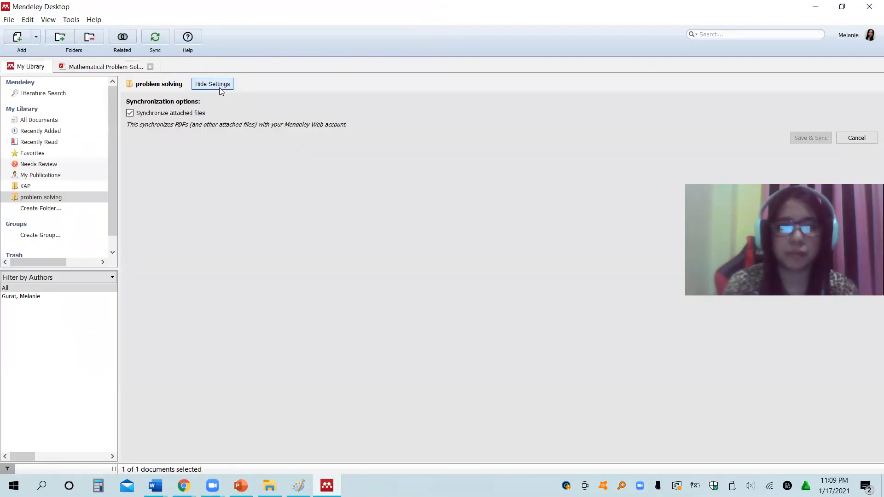
{"action": "left_click", "coordinate": [212, 84]}
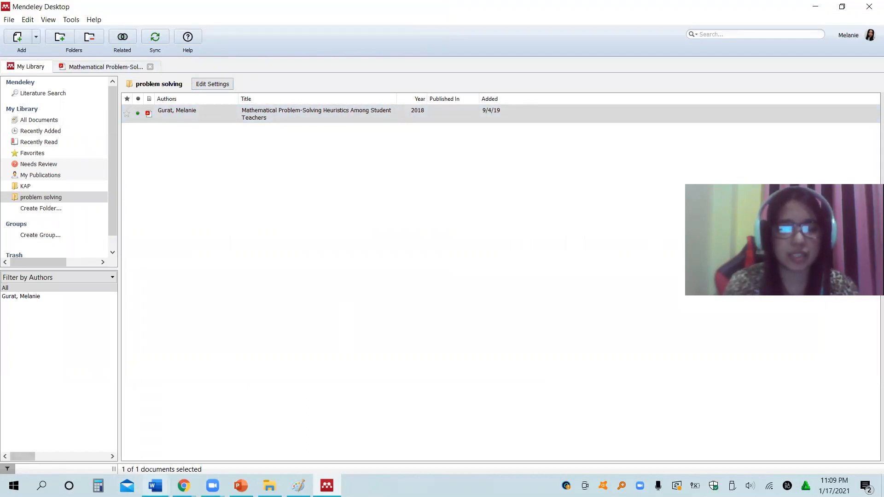
{"action": "mouse_move", "coordinate": [155, 486]}
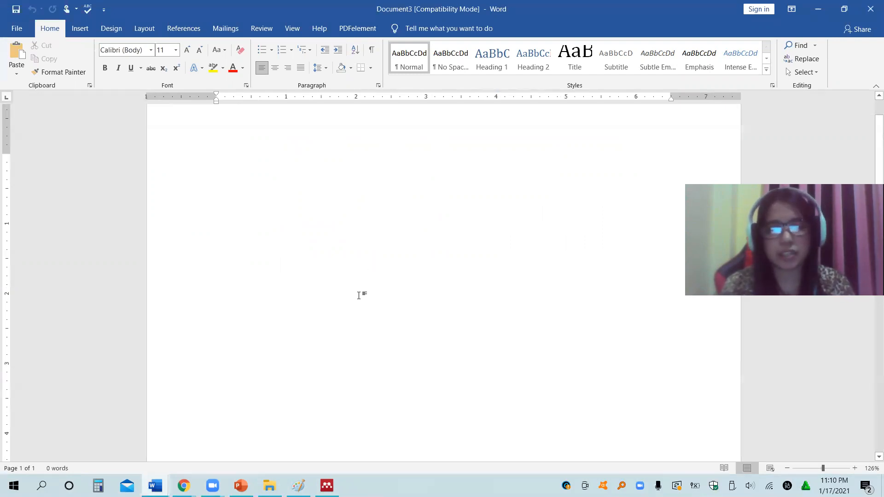
{"action": "mouse_move", "coordinate": [297, 404]}
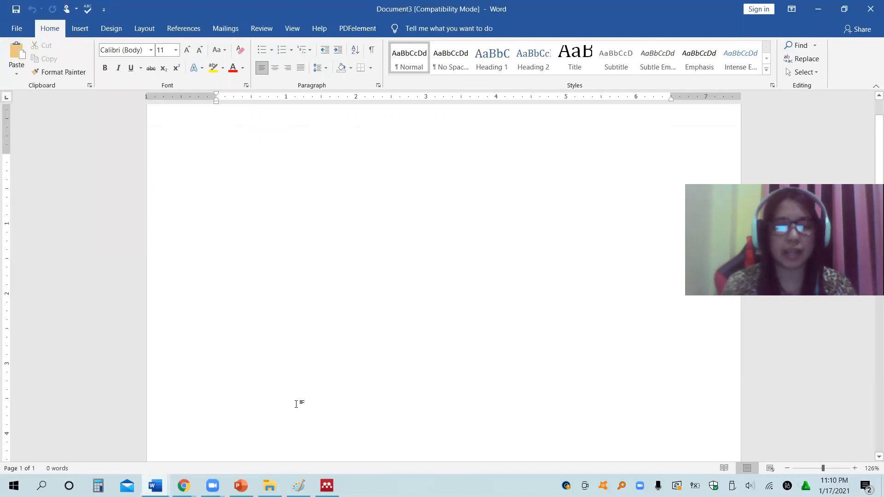
View the article PDF in Chrome and select the abstract sentence about strategy types
{"action": "left_click", "coordinate": [216, 161]}
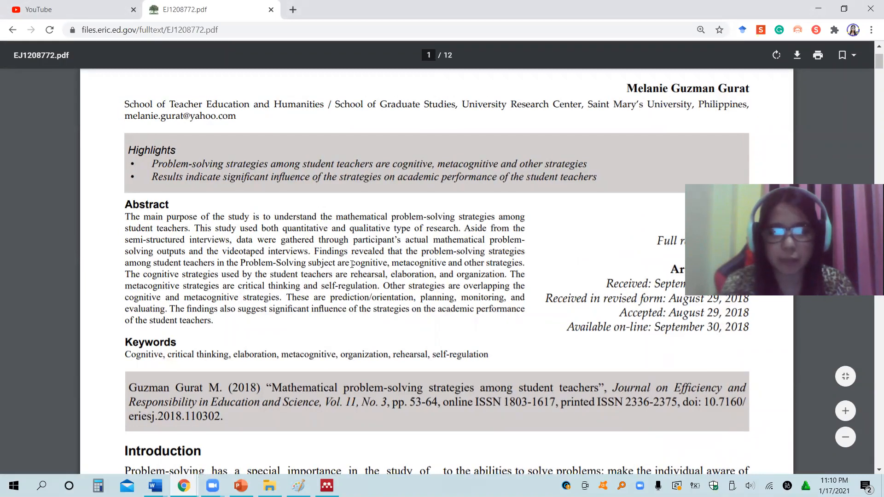
{"action": "left_click_drag", "start_coordinate": [421, 251], "coordinate": [496, 262]}
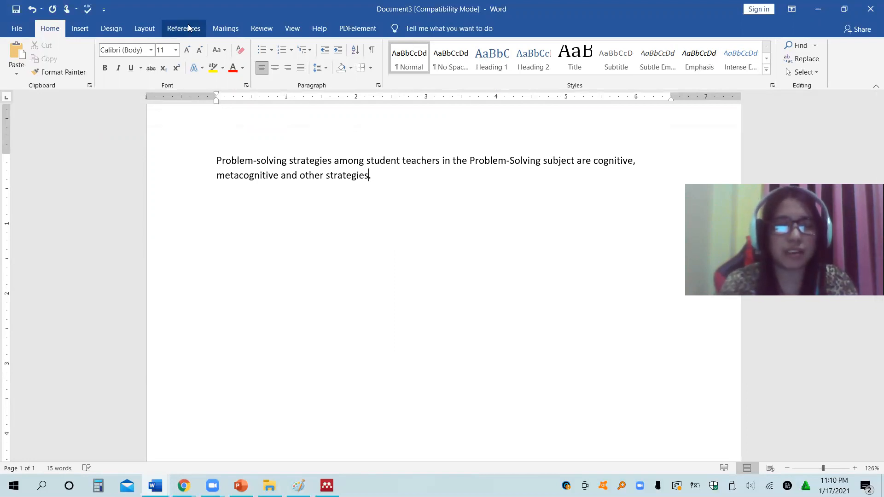
Start a Mendeley citation from Word's References tab and browse to the problem solving folder for the Gurat 2018 article
{"action": "left_click", "coordinate": [184, 28]}
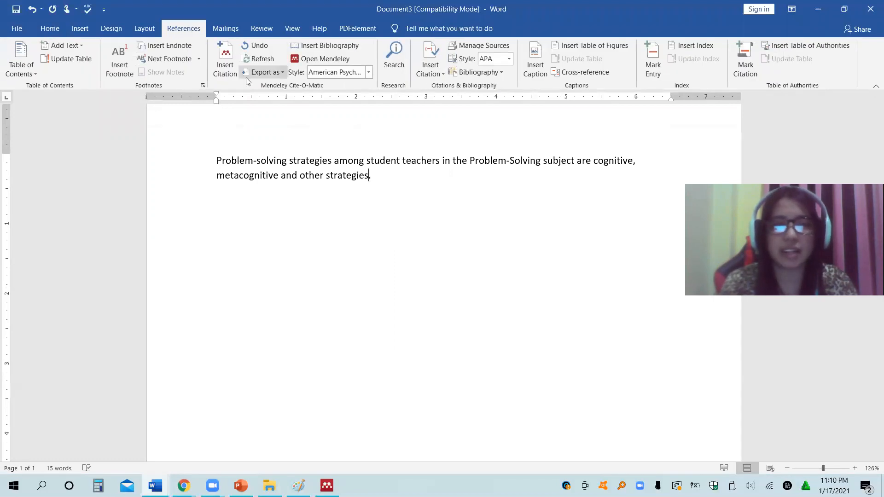
{"action": "left_click", "coordinate": [224, 57]}
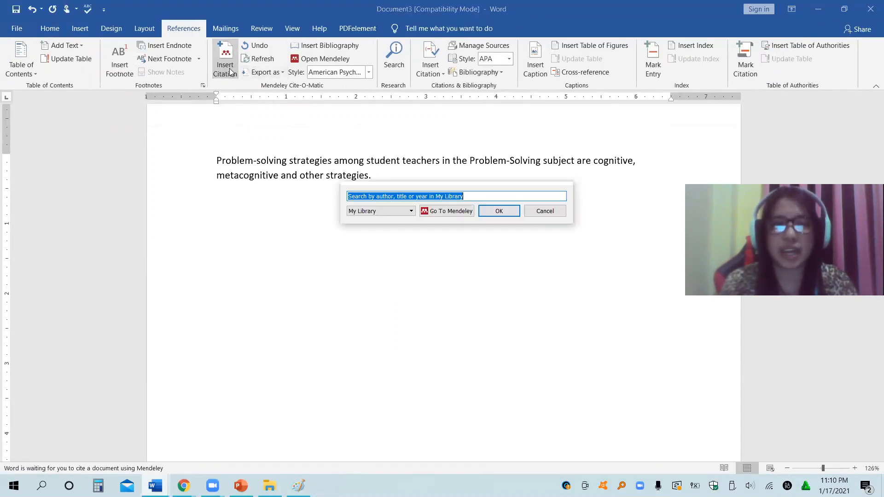
{"action": "left_click", "coordinate": [447, 211]}
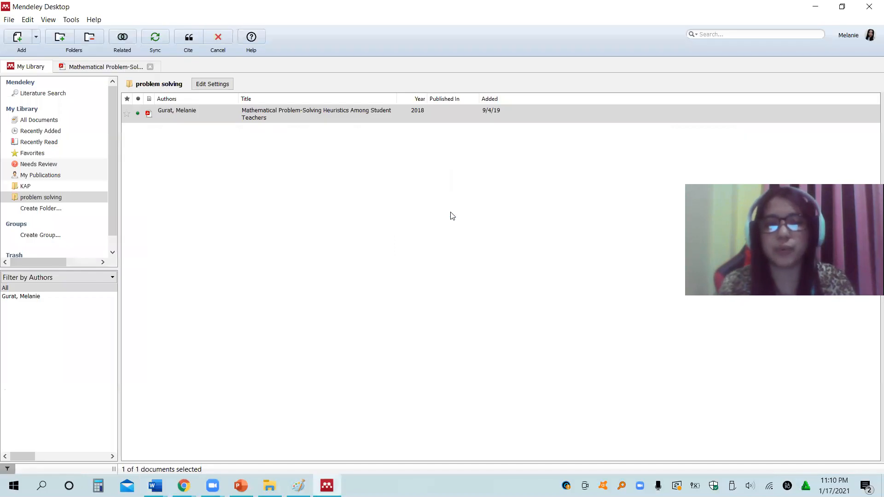
{"action": "mouse_move", "coordinate": [36, 186]}
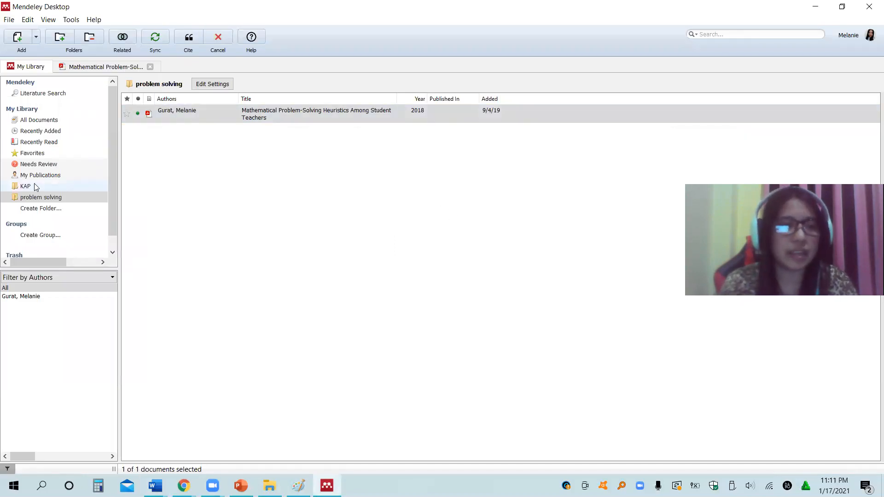
{"action": "left_click", "coordinate": [26, 186]}
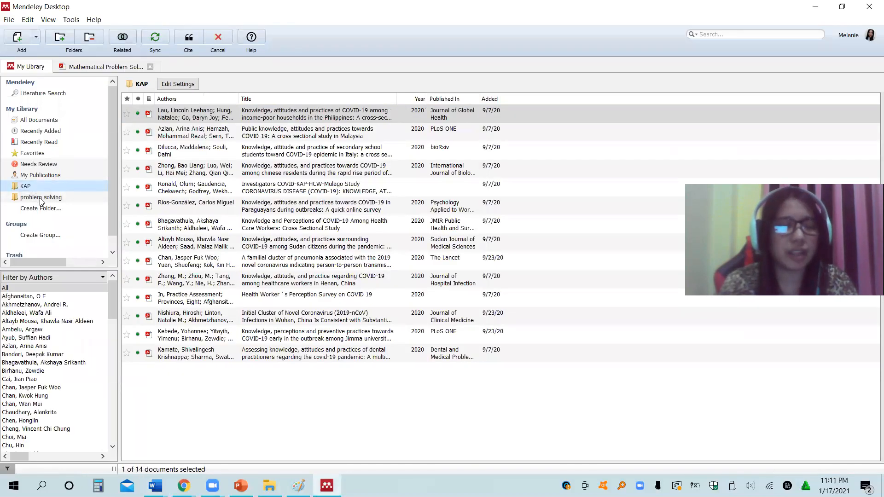
{"action": "left_click", "coordinate": [40, 197]}
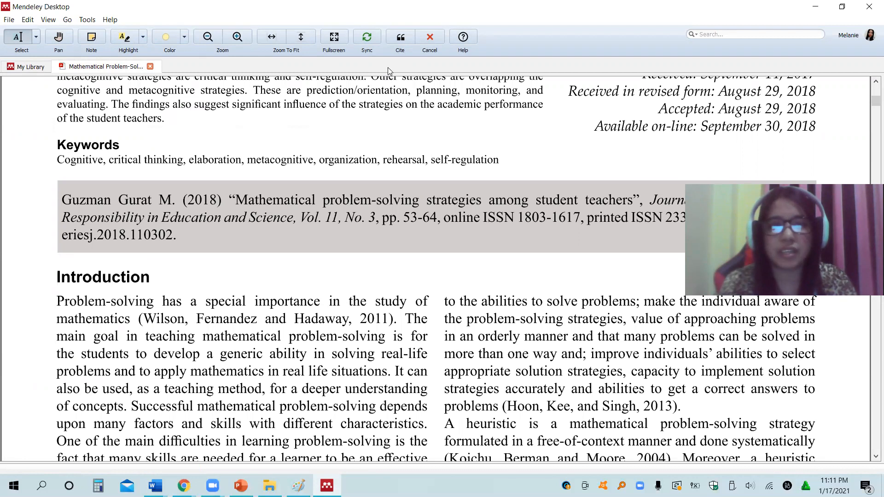
{"action": "mouse_move", "coordinate": [400, 36]}
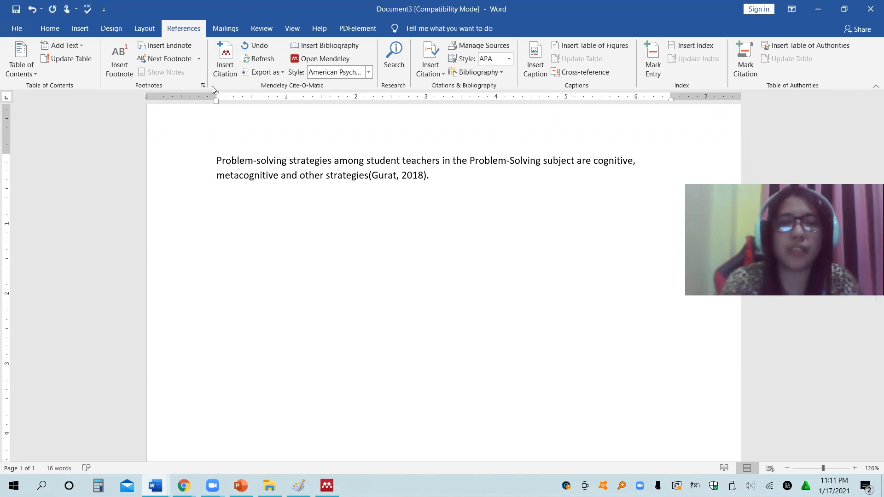
Cite the COVID-19 household study (Azlan, 2020) from the Mendeley library
{"action": "left_click", "coordinate": [224, 55]}
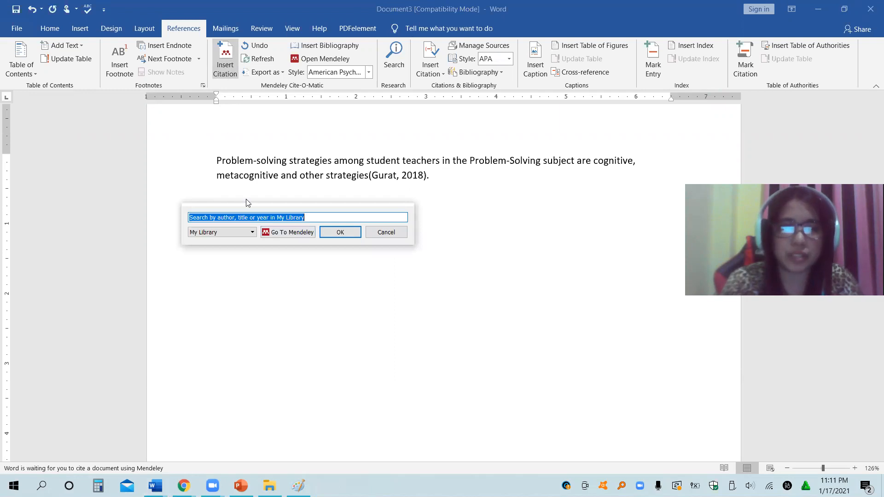
{"action": "left_click", "coordinate": [292, 232]}
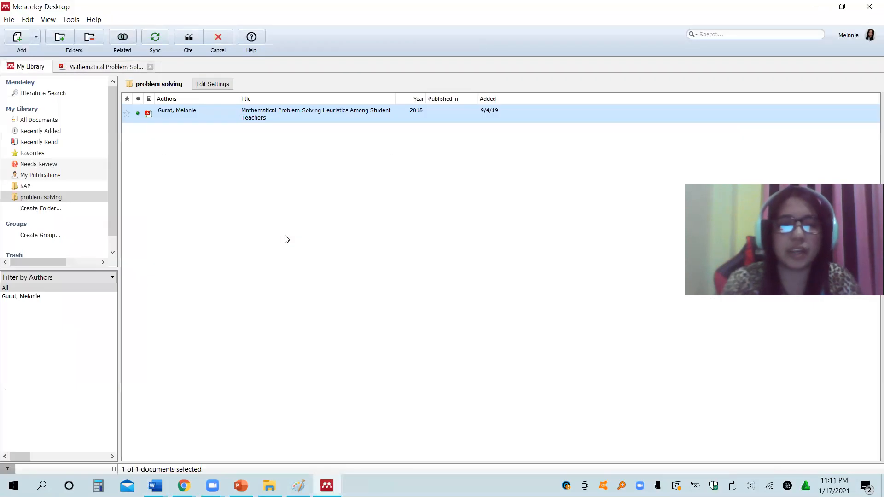
{"action": "left_click", "coordinate": [25, 186]}
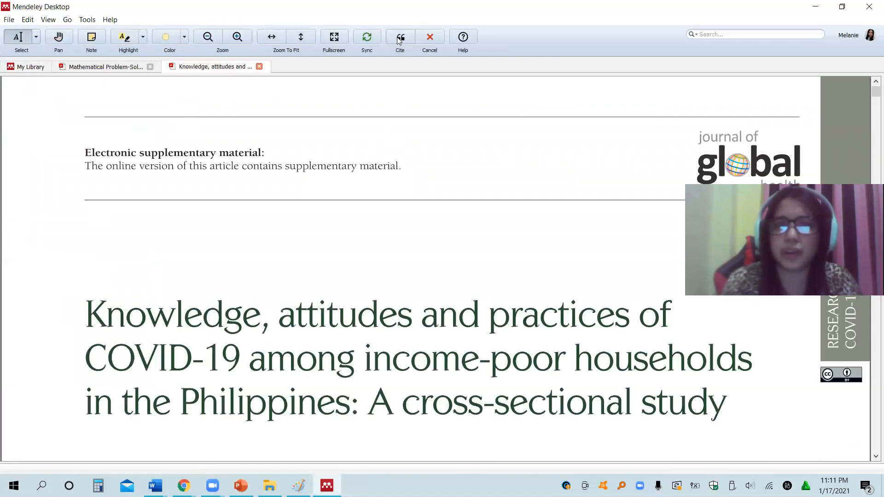
{"action": "left_click", "coordinate": [154, 486]}
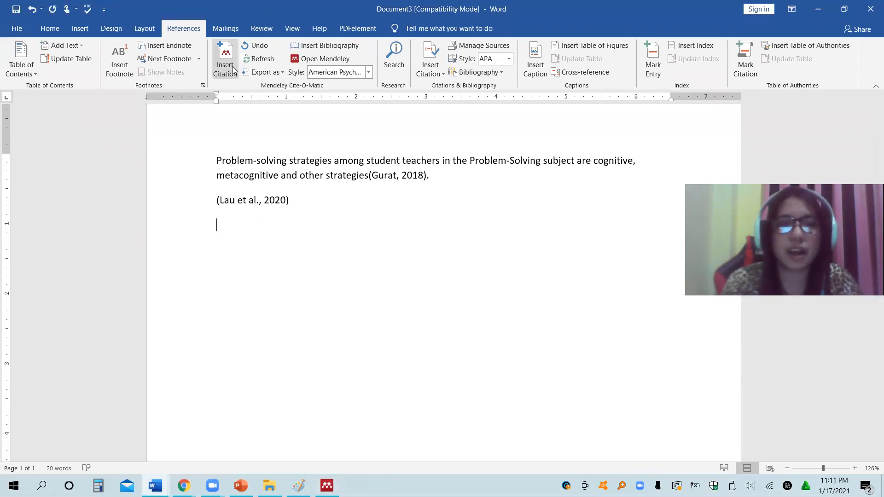
Cite the Dilucca & Souli 2020 paper from the library
{"action": "left_click", "coordinate": [225, 55]}
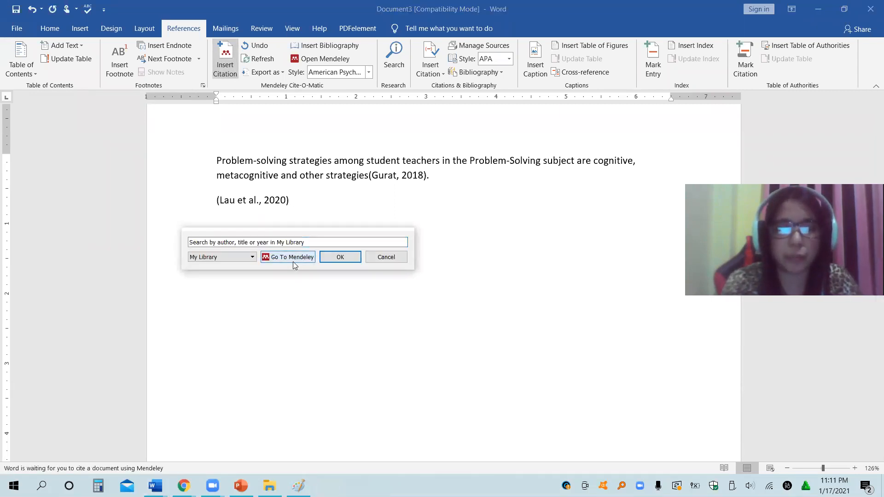
{"action": "left_click", "coordinate": [287, 257]}
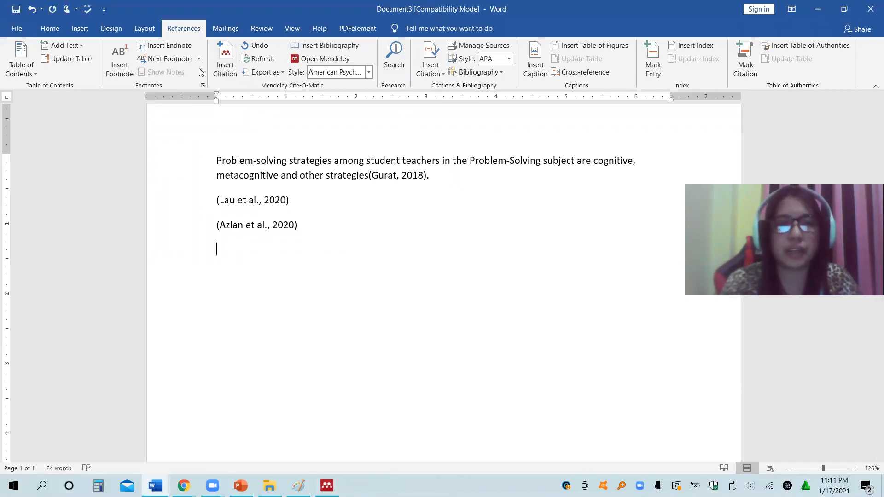
{"action": "left_click", "coordinate": [224, 55]}
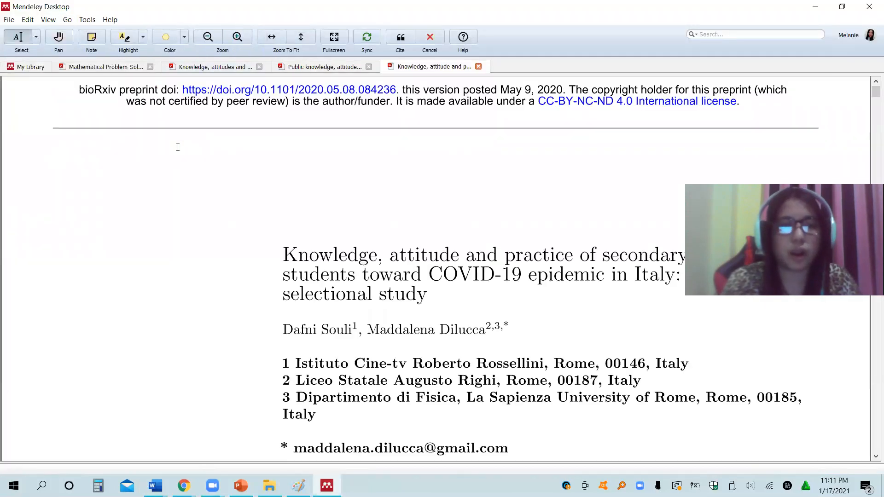
{"action": "left_click", "coordinate": [153, 486]}
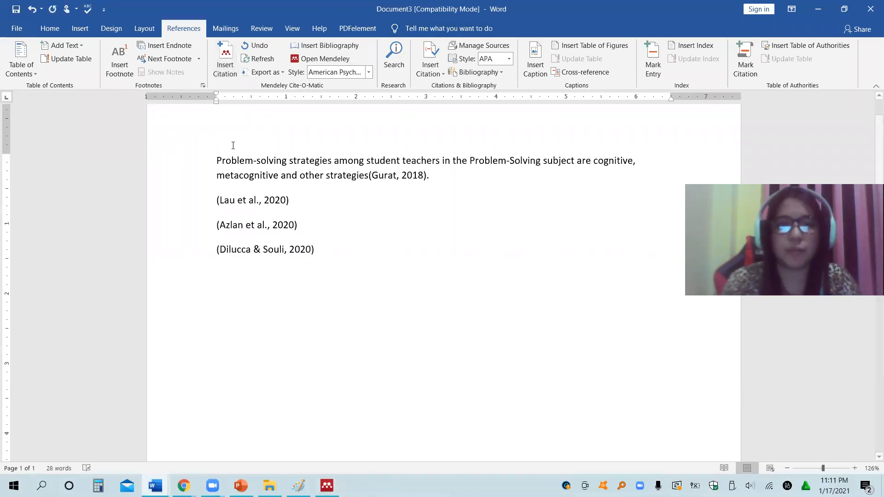
Cite the Zhong et al. 2020 paper and start a new line
{"action": "left_click", "coordinate": [223, 57]}
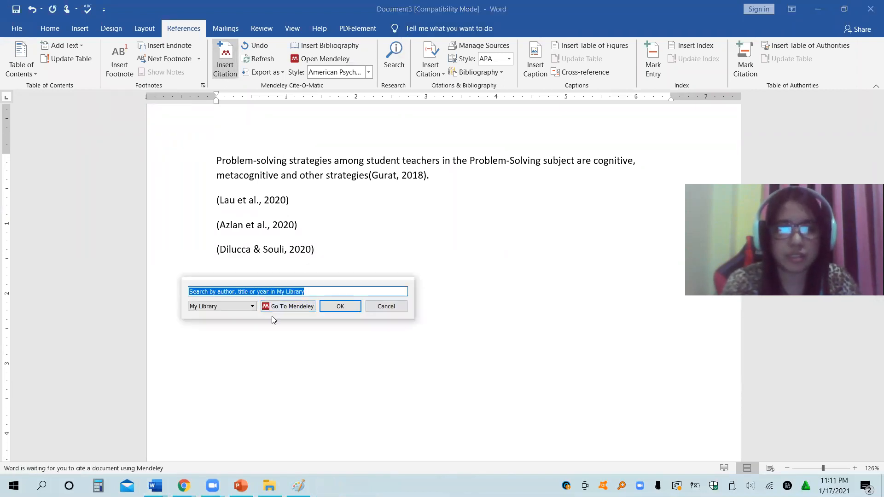
{"action": "left_click", "coordinate": [291, 307]}
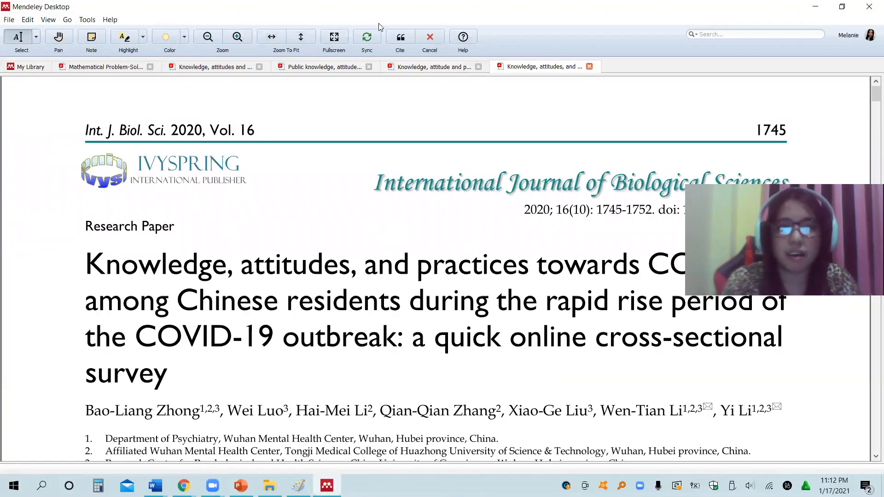
{"action": "left_click", "coordinate": [152, 486]}
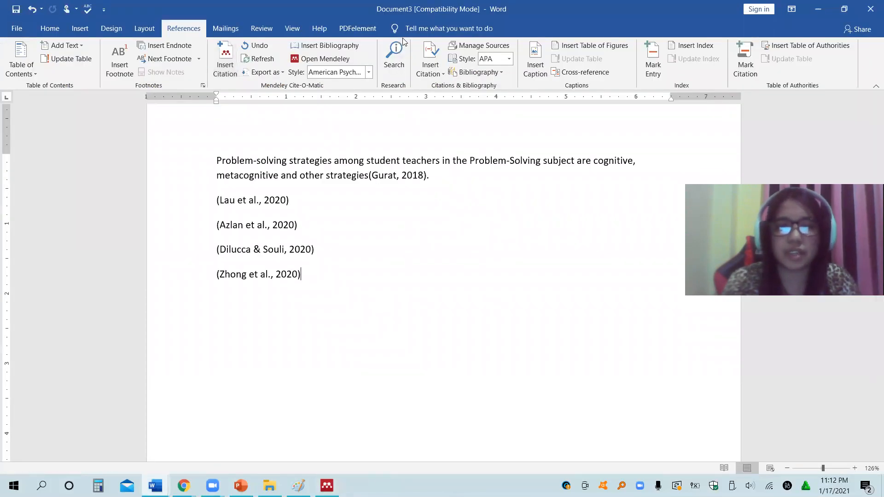
{"action": "key", "text": "enter"}
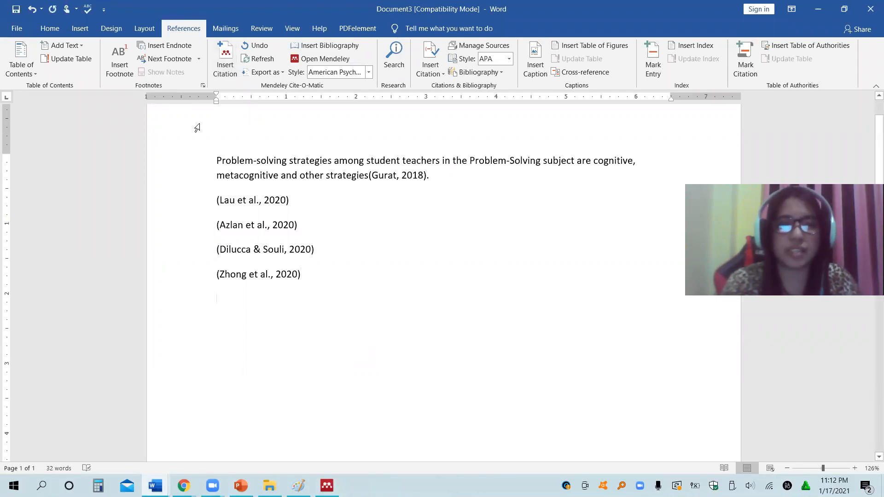
Cite the Rios-González 2020 paper from the library
{"action": "left_click", "coordinate": [225, 59]}
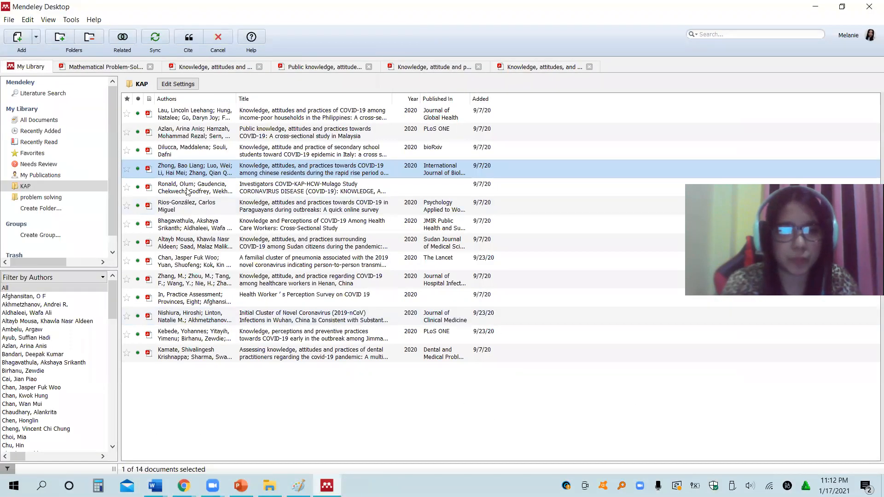
{"action": "double_click", "coordinate": [314, 207]}
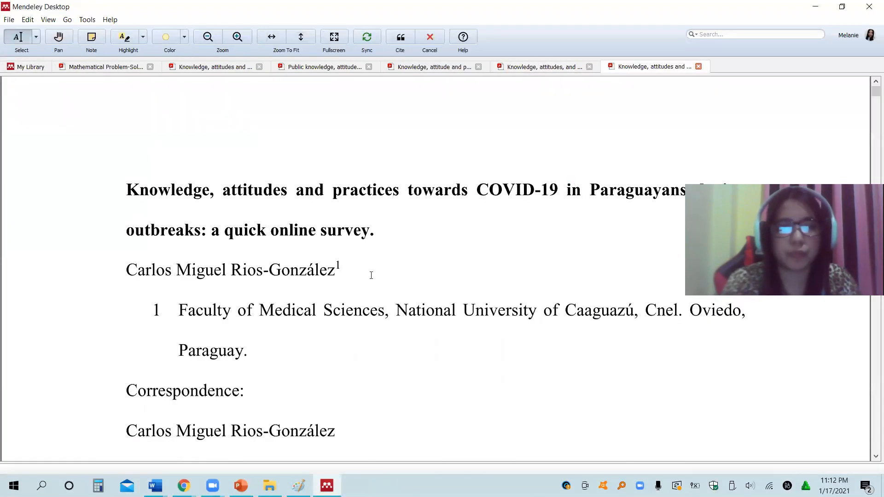
{"action": "left_click", "coordinate": [155, 485]}
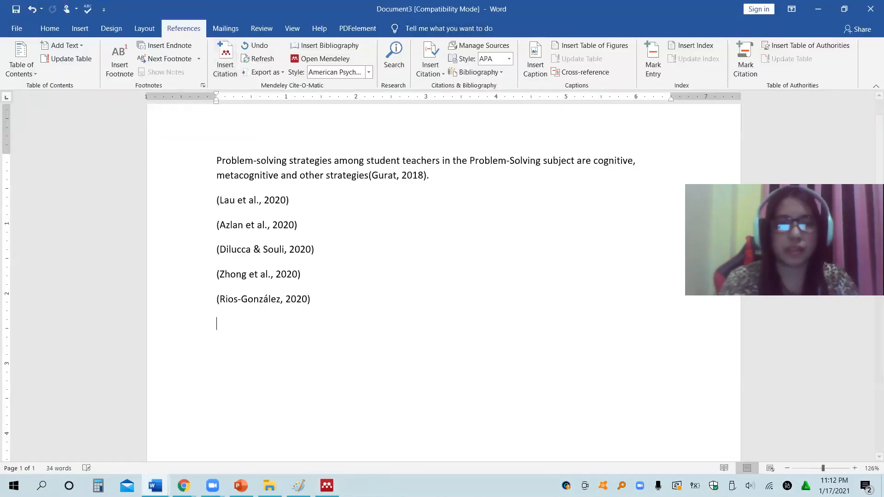
Write a References heading, insert the bibliography and review the full APA list
{"action": "type", "text": "REferences"}
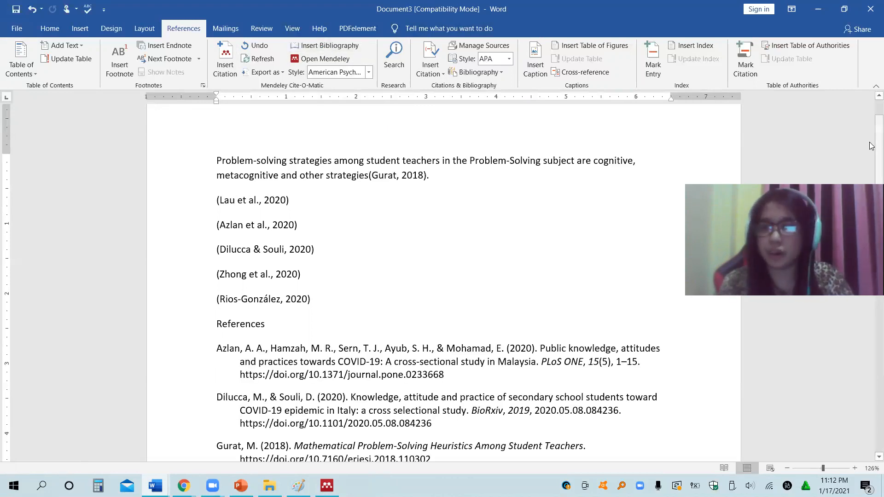
{"action": "scroll", "scroll_direction": "down", "scroll_amount": 3}
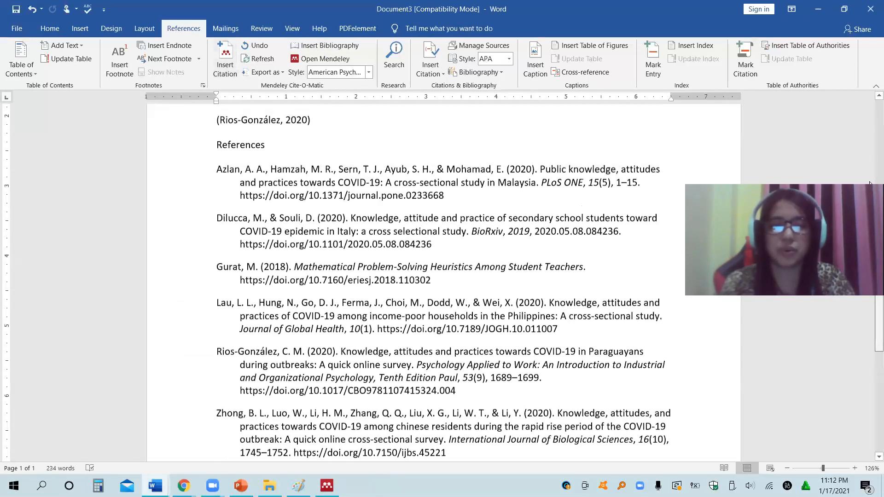
{"action": "scroll", "scroll_direction": "down", "scroll_amount": 3}
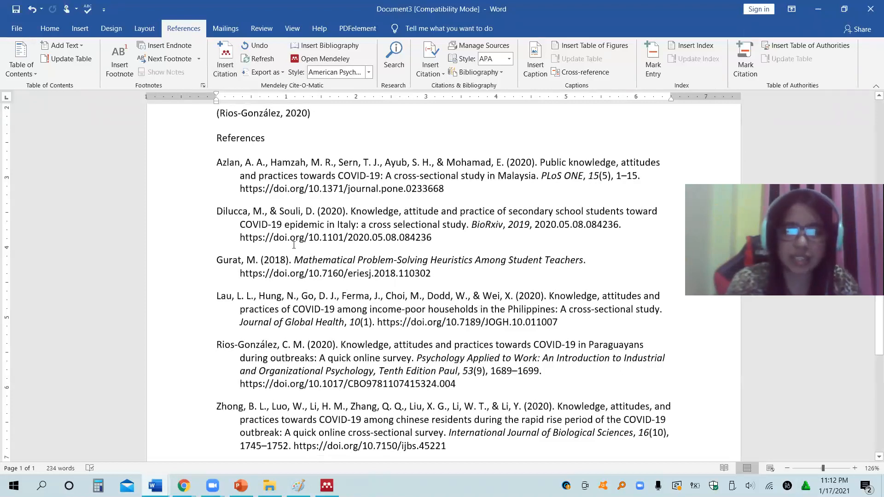
{"action": "mouse_move", "coordinate": [193, 221]}
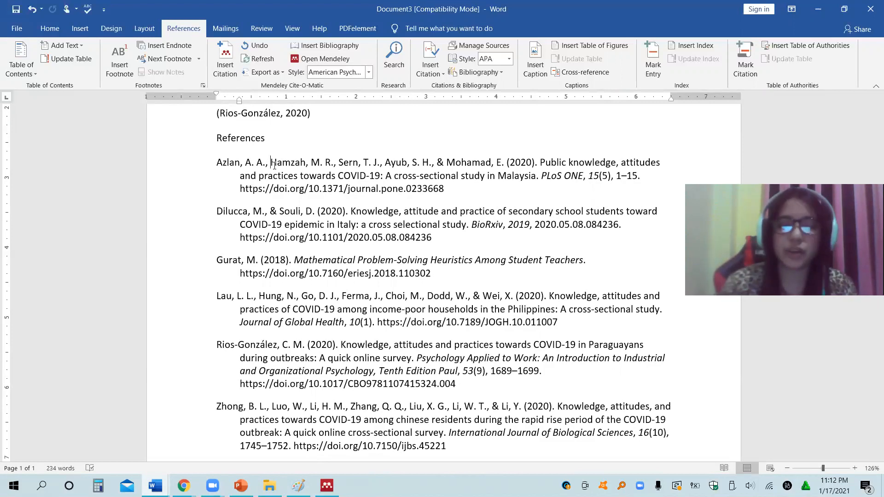
{"action": "mouse_move", "coordinate": [307, 297]}
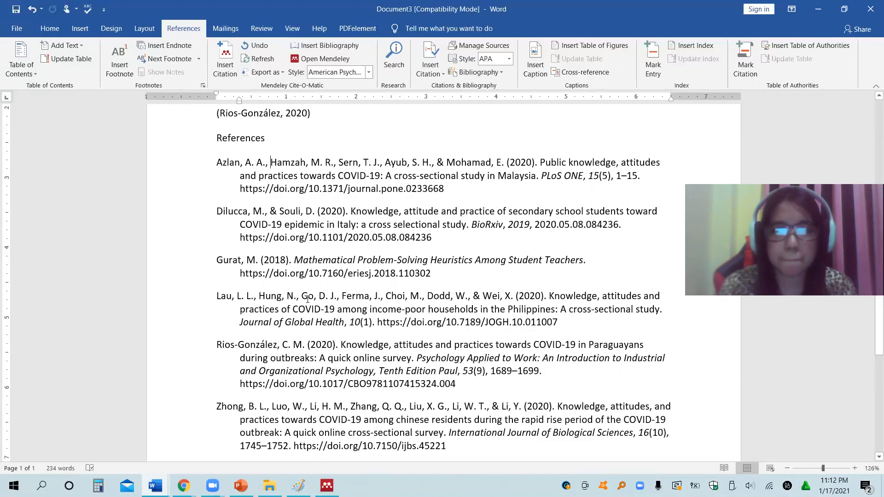
{"action": "mouse_move", "coordinate": [334, 475]}
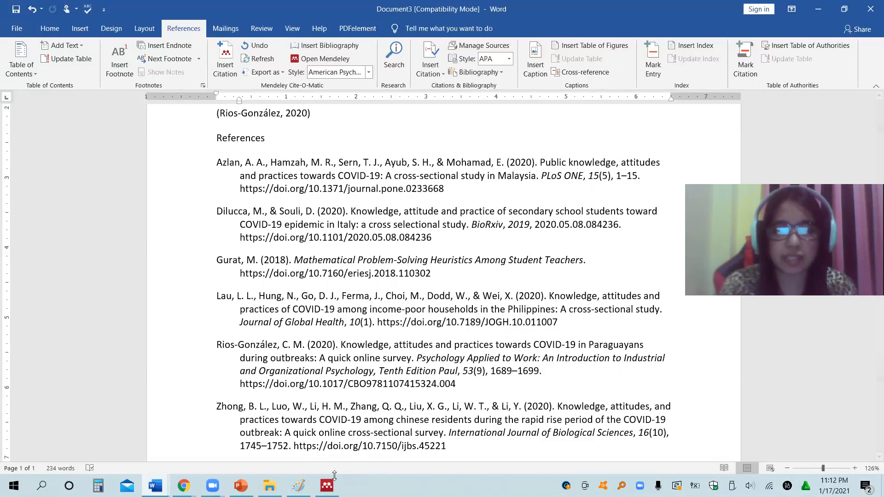
In the Mendeley library, open the Lau paper and return to the full library list
{"action": "left_click", "coordinate": [326, 485]}
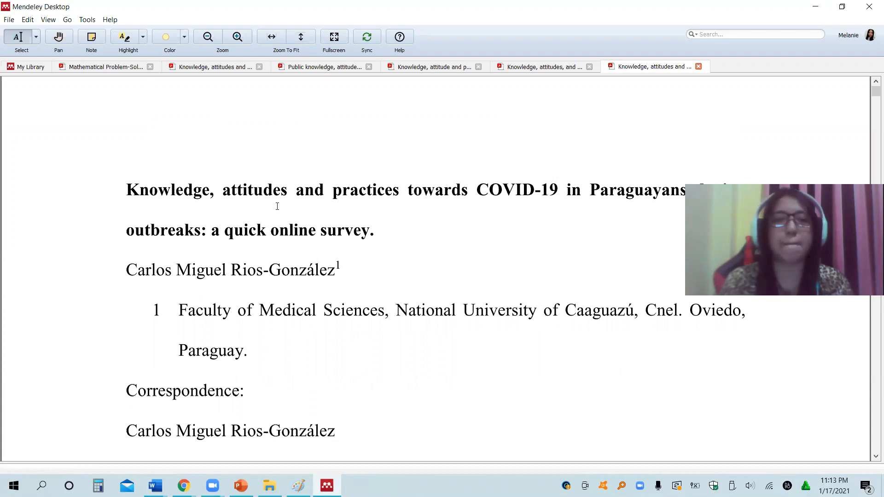
{"action": "mouse_move", "coordinate": [219, 126]}
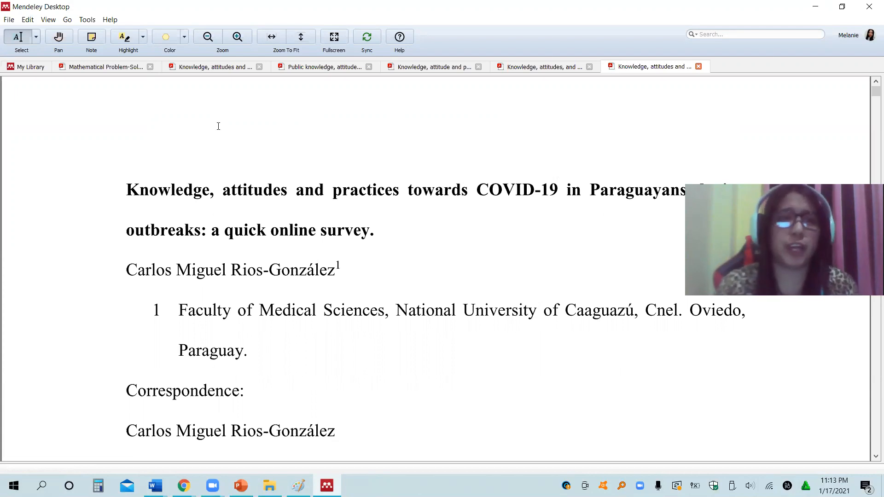
{"action": "left_click", "coordinate": [25, 67]}
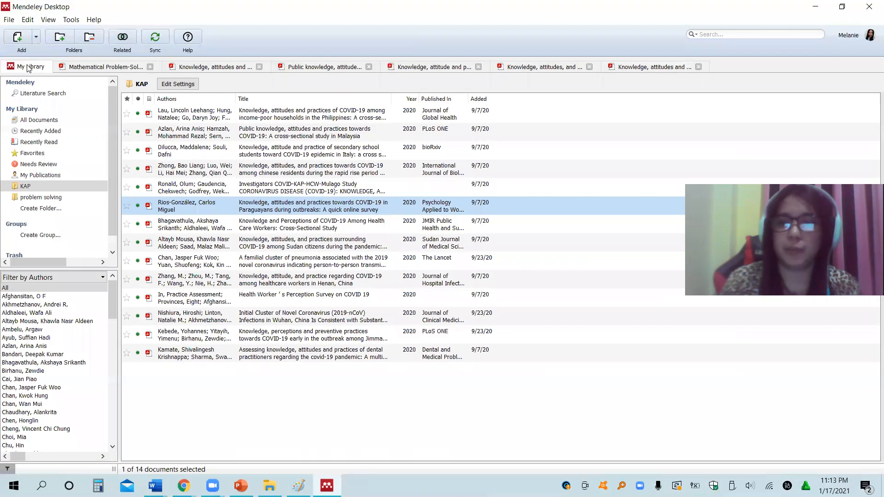
{"action": "left_click", "coordinate": [313, 114]}
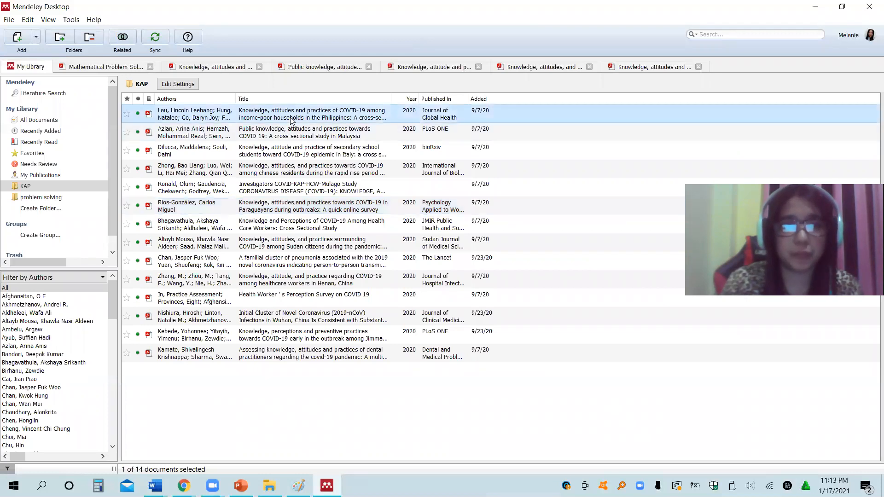
{"action": "double_click", "coordinate": [295, 115]}
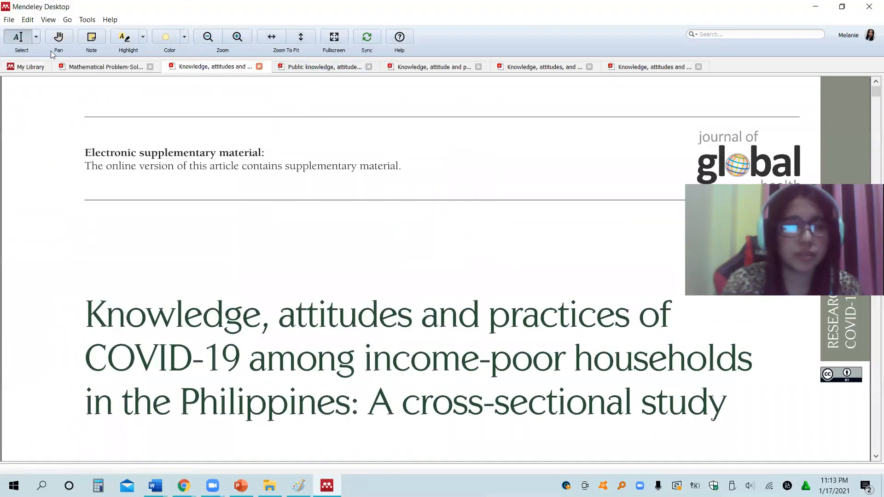
{"action": "left_click", "coordinate": [29, 67]}
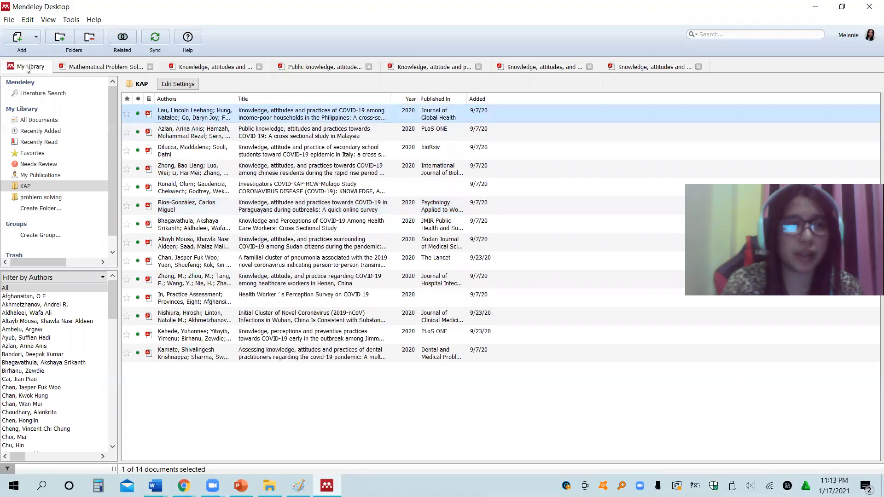
{"action": "left_click", "coordinate": [28, 19]}
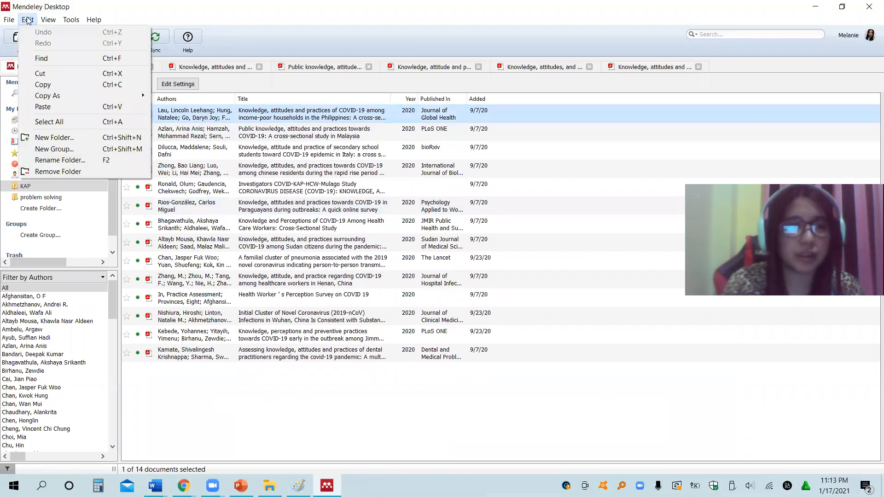
{"action": "right_click", "coordinate": [256, 114]}
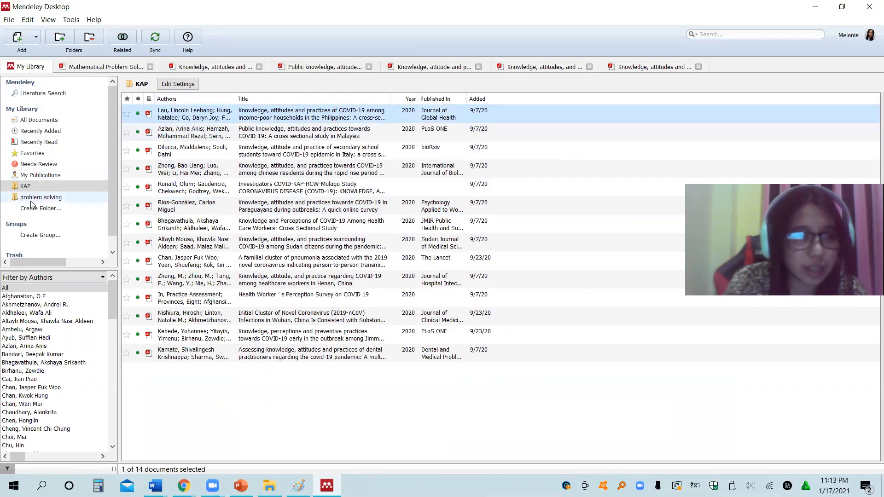
Show the problem solving folder and close the extra reader tabs, including the knowledge and attitudes article
{"action": "left_click", "coordinate": [41, 197]}
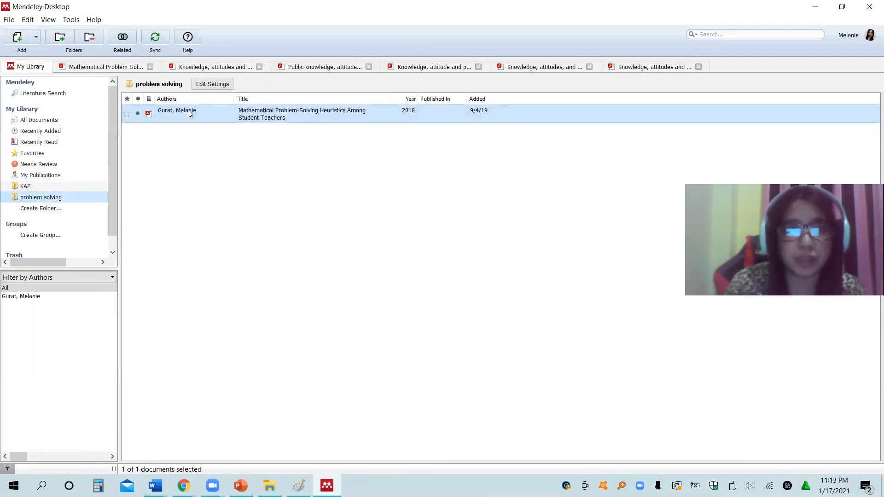
{"action": "right_click", "coordinate": [190, 114]}
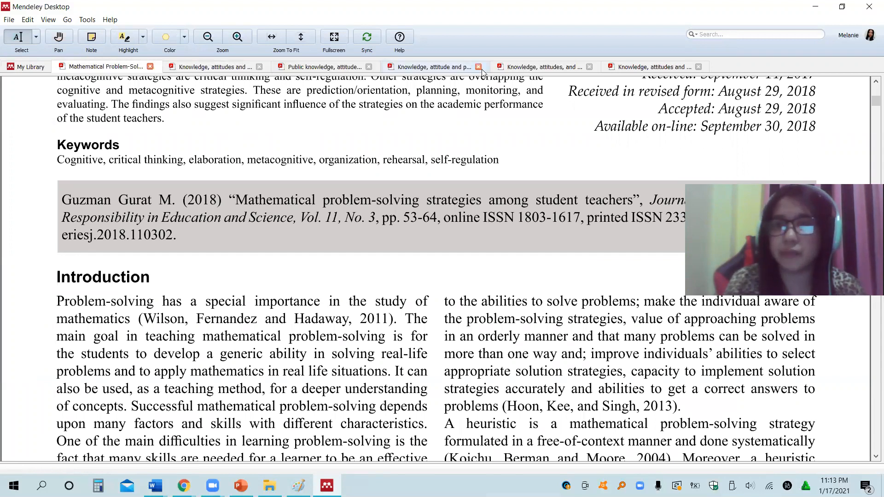
{"action": "left_click", "coordinate": [481, 67]}
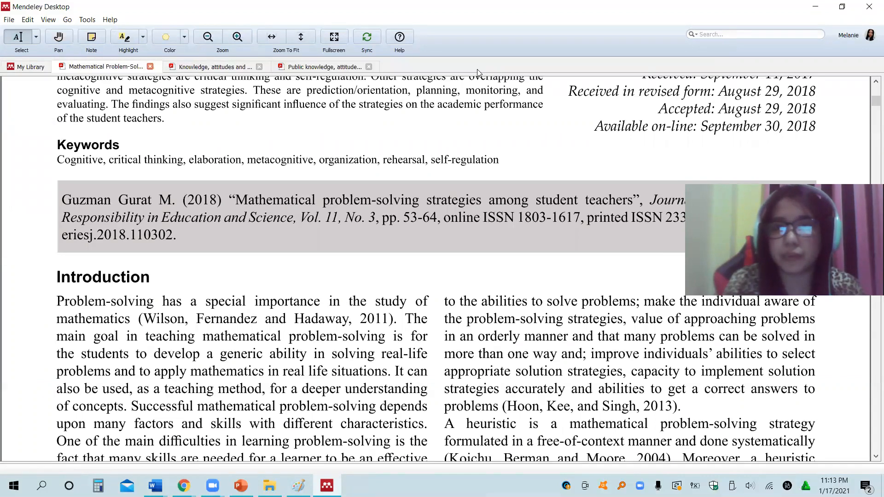
{"action": "left_click", "coordinate": [371, 66]}
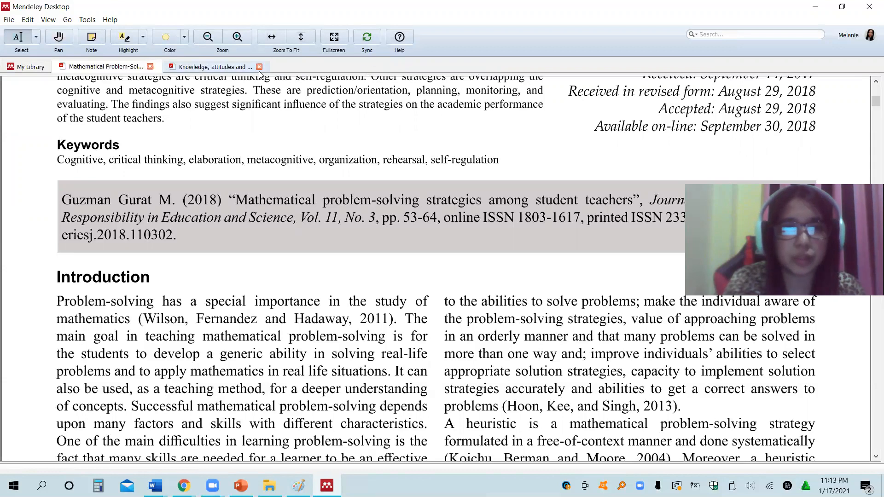
{"action": "left_click", "coordinate": [258, 66]}
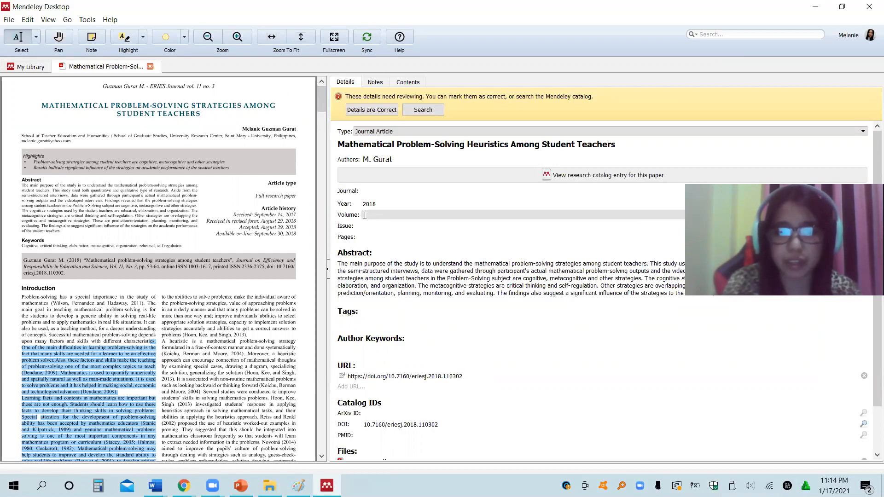
Fill the Gurat paper's details with Volume 11, Issue 3 and Pages 53-64
{"action": "type", "text": "11"}
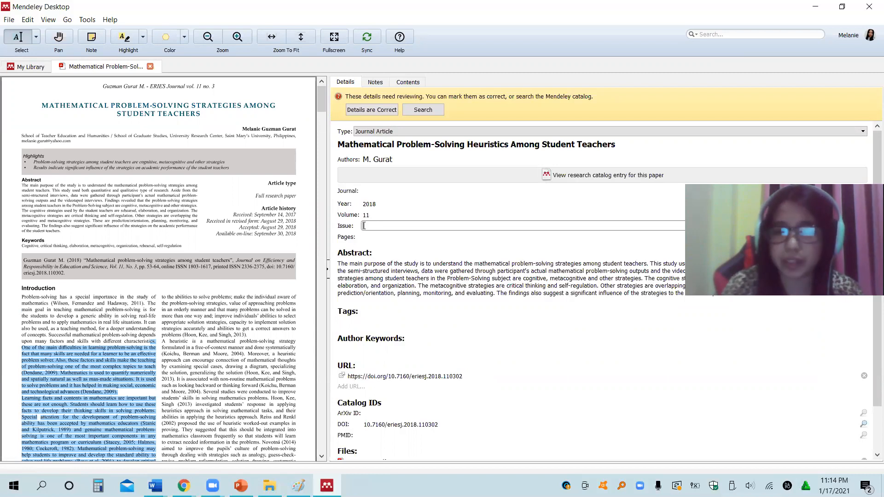
{"action": "type", "text": "3"}
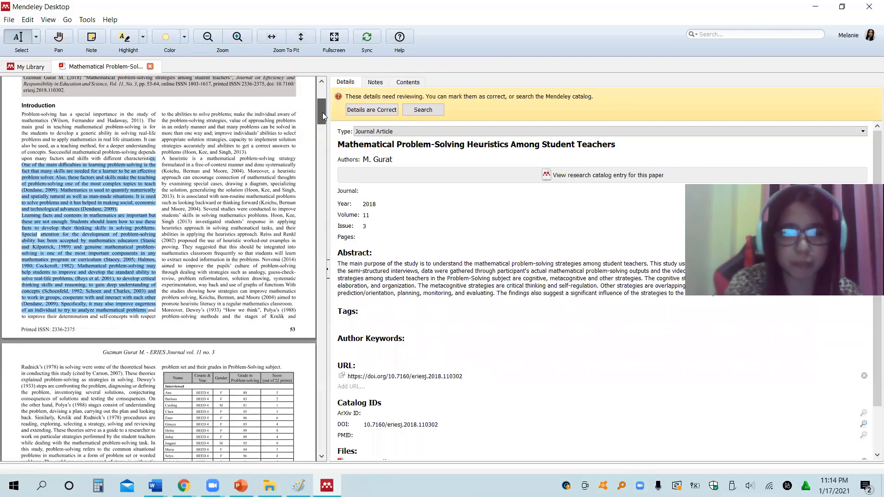
{"action": "scroll", "scroll_direction": "down", "scroll_amount": 3}
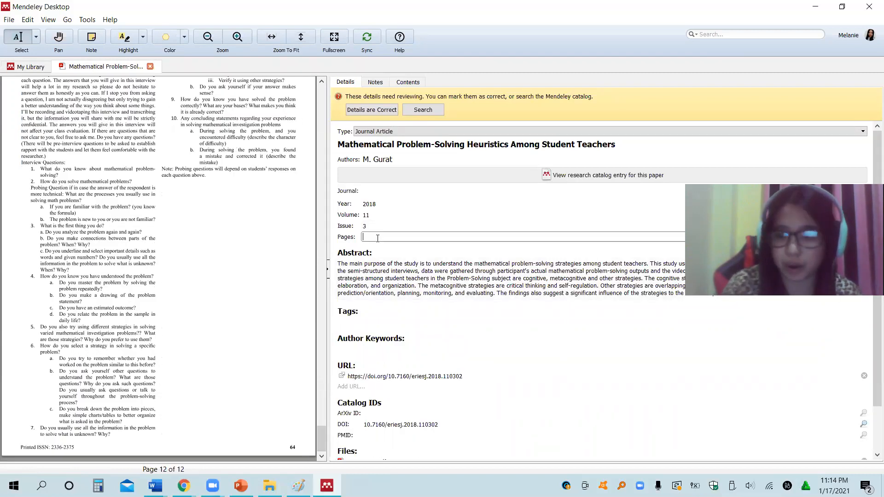
{"action": "type", "text": "53-64"}
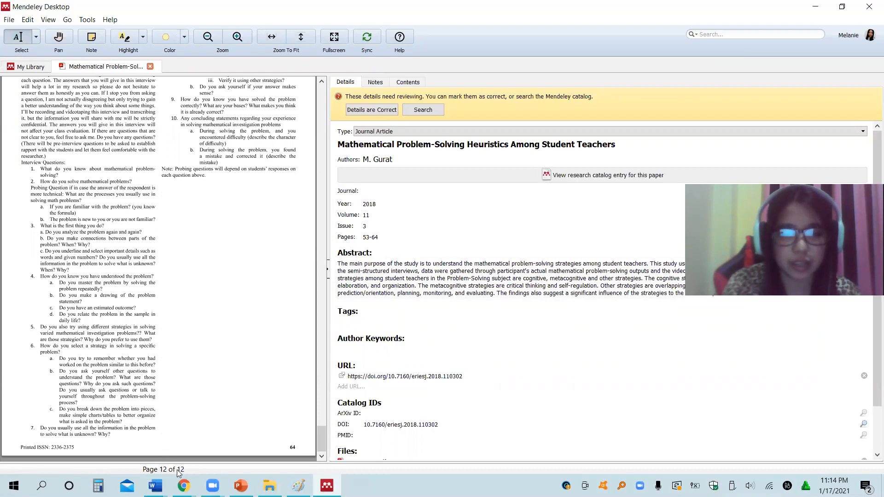
{"action": "mouse_move", "coordinate": [155, 485]}
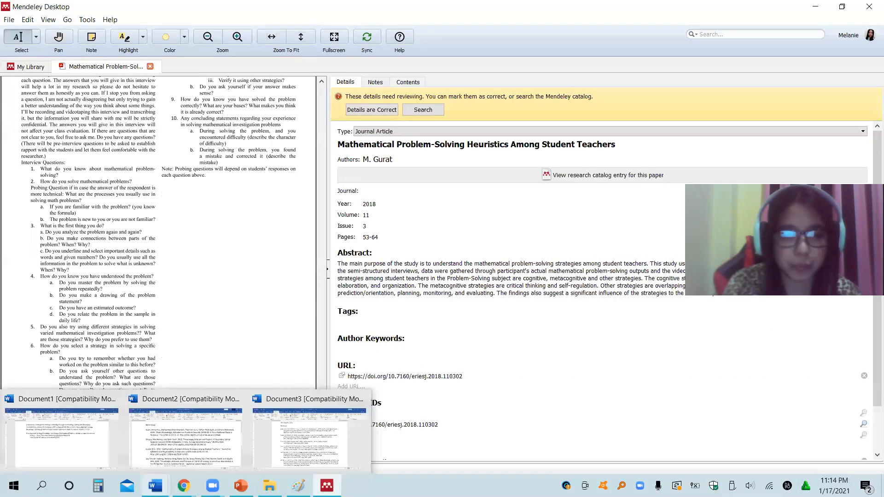
{"action": "mouse_move", "coordinate": [114, 444]}
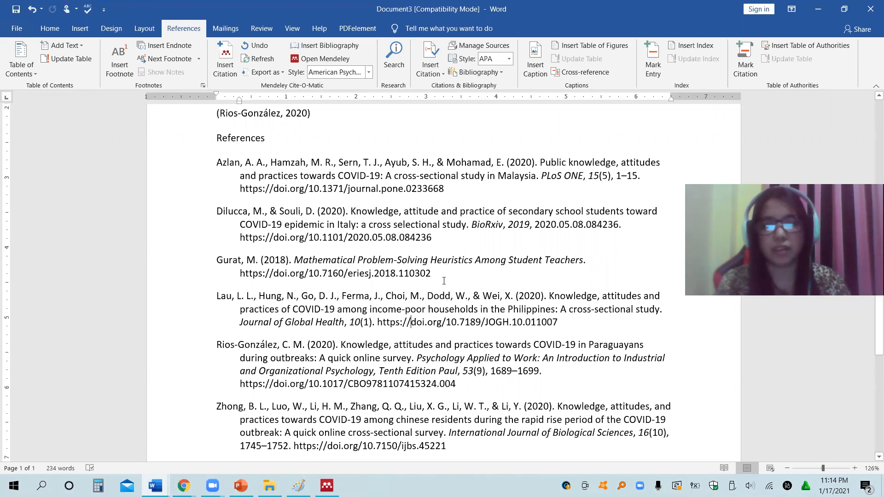
Delete the old bibliography and regenerate it so Gurat's entry shows 11(3), 53–64
{"action": "left_click_drag", "start_coordinate": [239, 273], "coordinate": [430, 273]}
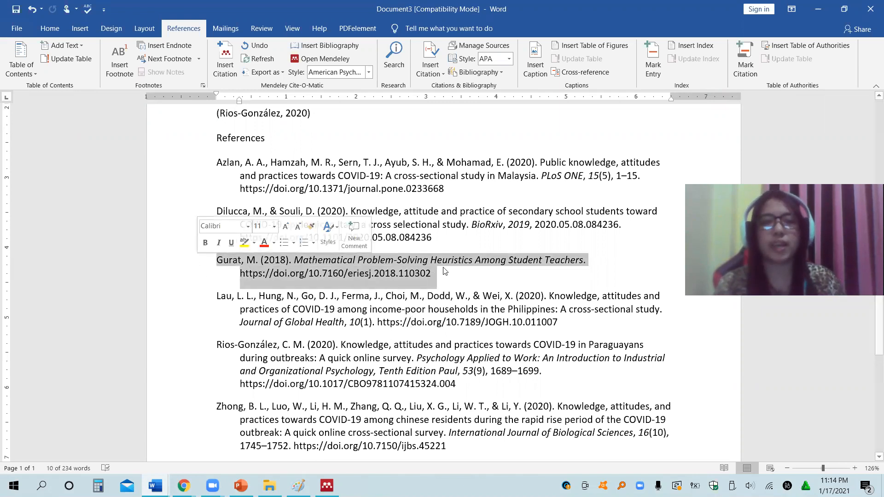
{"action": "left_click", "coordinate": [475, 294]}
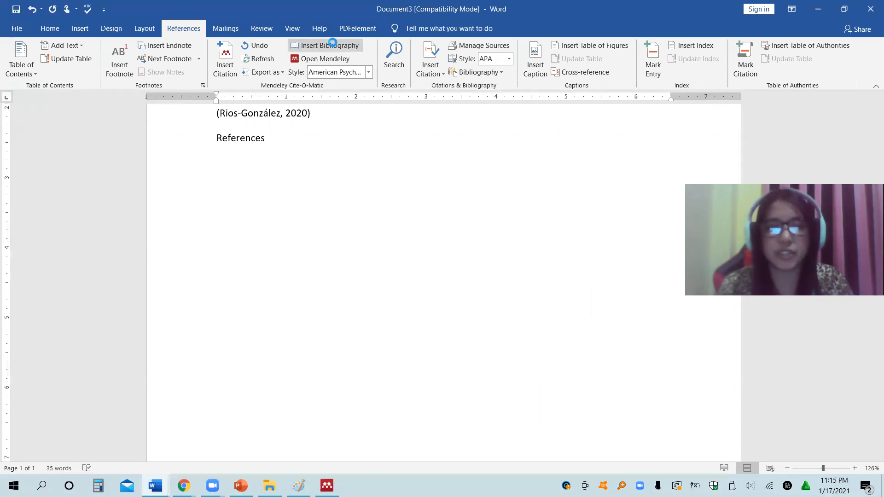
{"action": "left_click", "coordinate": [330, 45]}
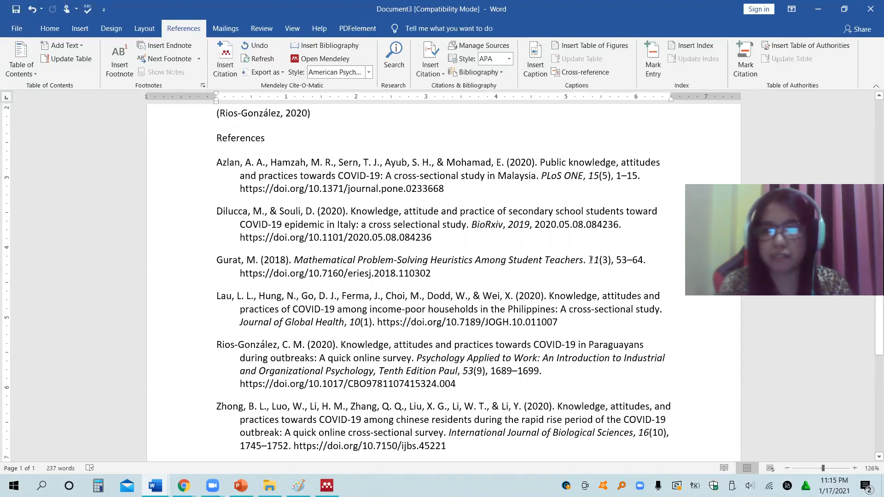
{"action": "left_click_drag", "start_coordinate": [589, 260], "coordinate": [643, 259]}
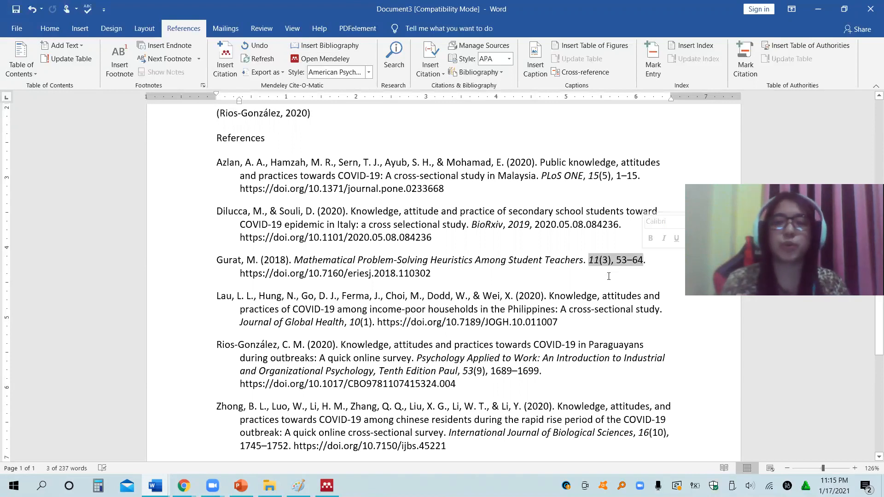
{"action": "left_click", "coordinate": [431, 273]}
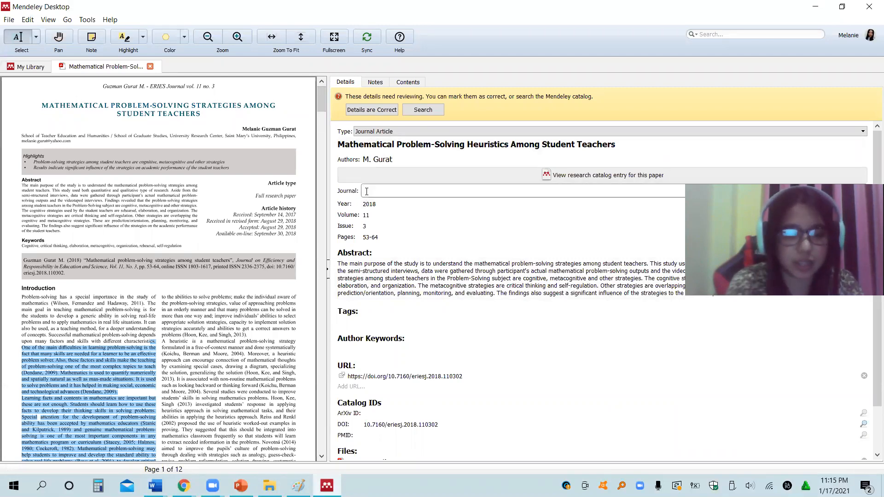
Enter ERIES Journal as the journal name for the Gurat paper
{"action": "type", "text": "ERIES"}
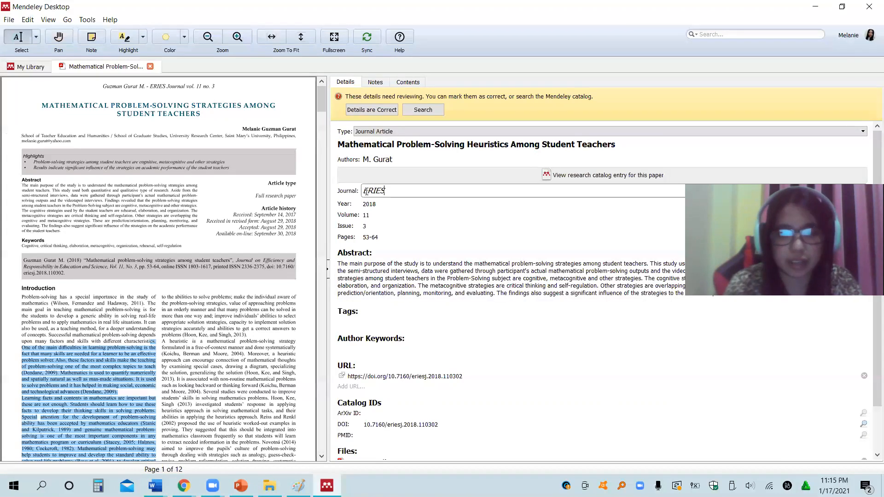
{"action": "type", "text": "Journal"}
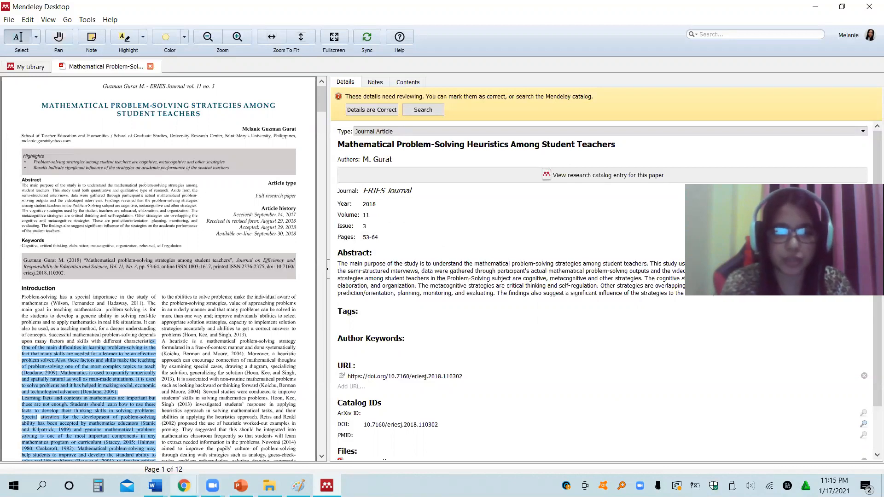
{"action": "mouse_move", "coordinate": [149, 486]}
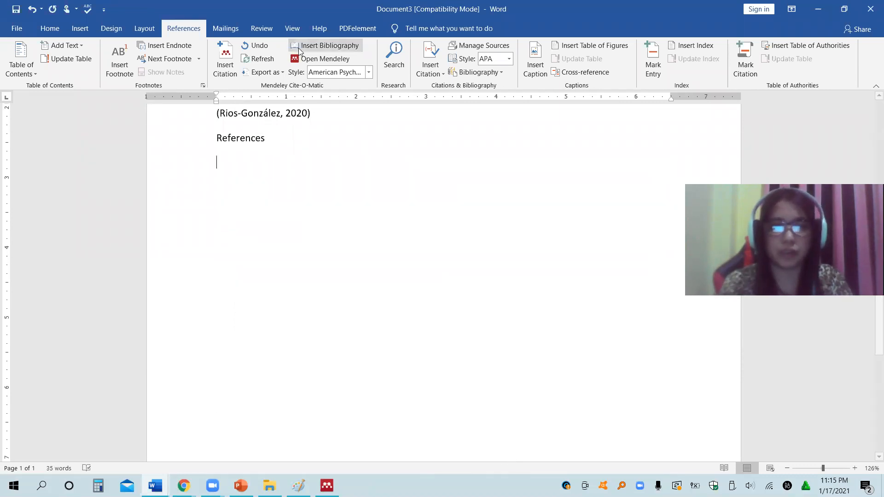
Insert the bibliography again so Gurat's entry lists ERIES Journal, 11(3), 53–64
{"action": "left_click", "coordinate": [330, 46]}
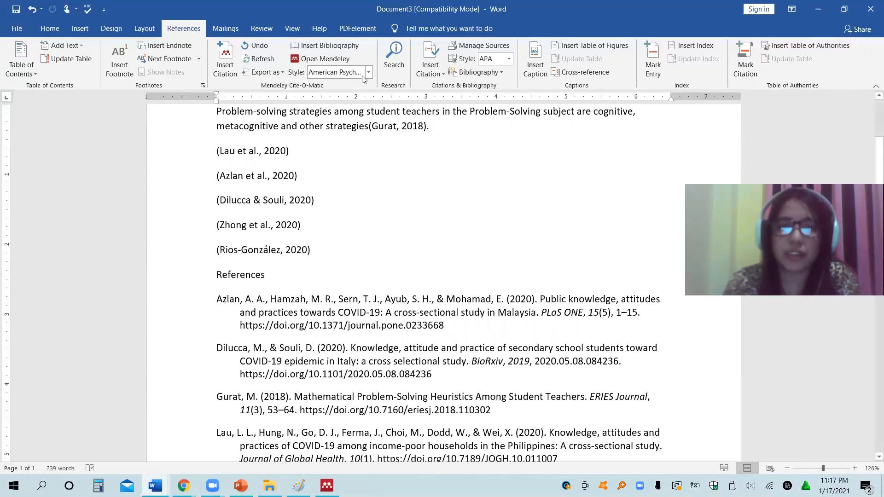
Reformat the citations and reference list in Chicago author-date, then AMA, then APSA style
{"action": "left_click", "coordinate": [369, 72]}
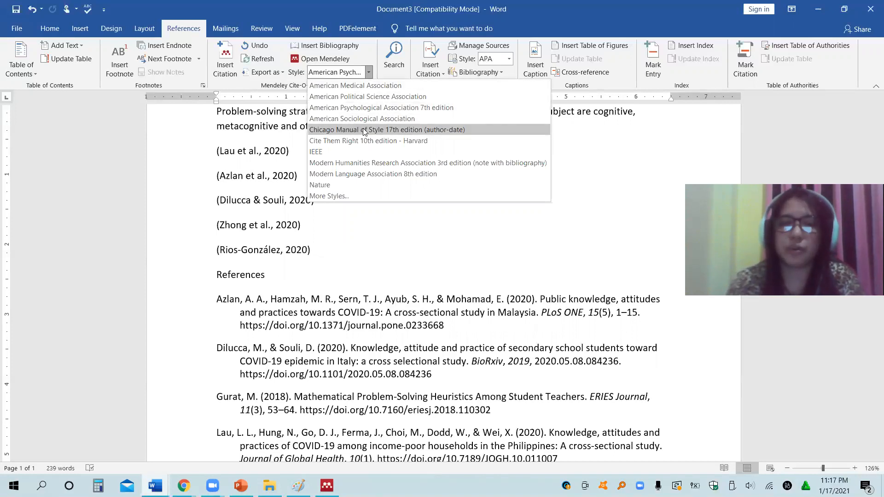
{"action": "left_click", "coordinate": [386, 129]}
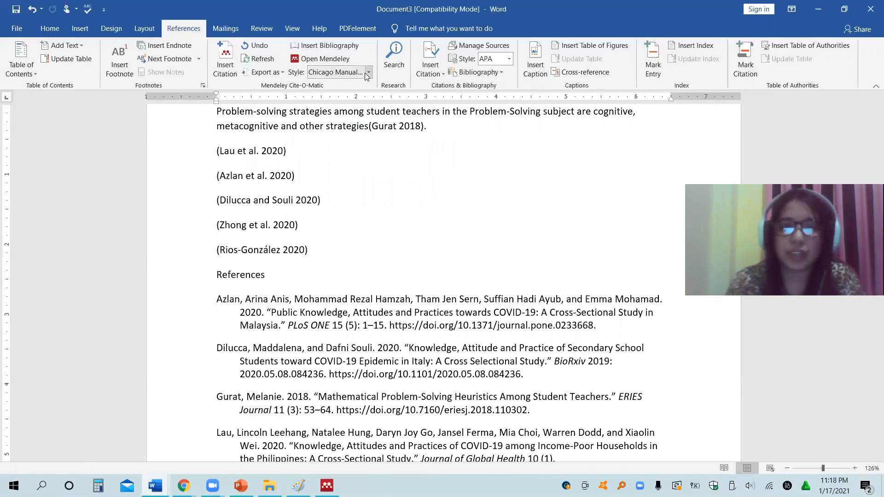
{"action": "left_click", "coordinate": [368, 72]}
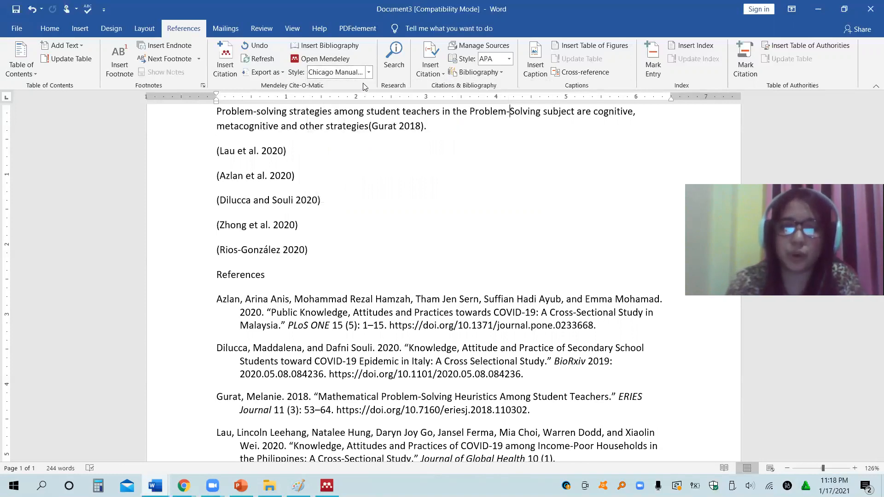
{"action": "left_click", "coordinate": [368, 71]}
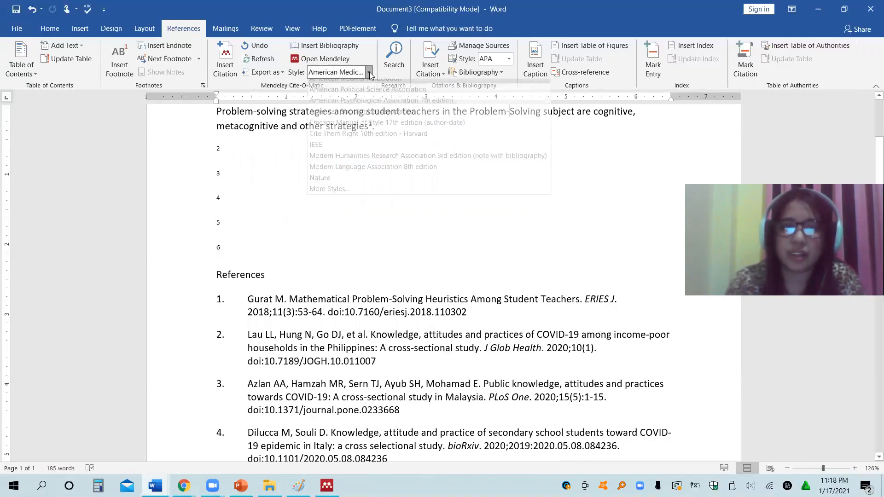
{"action": "left_click", "coordinate": [369, 88]}
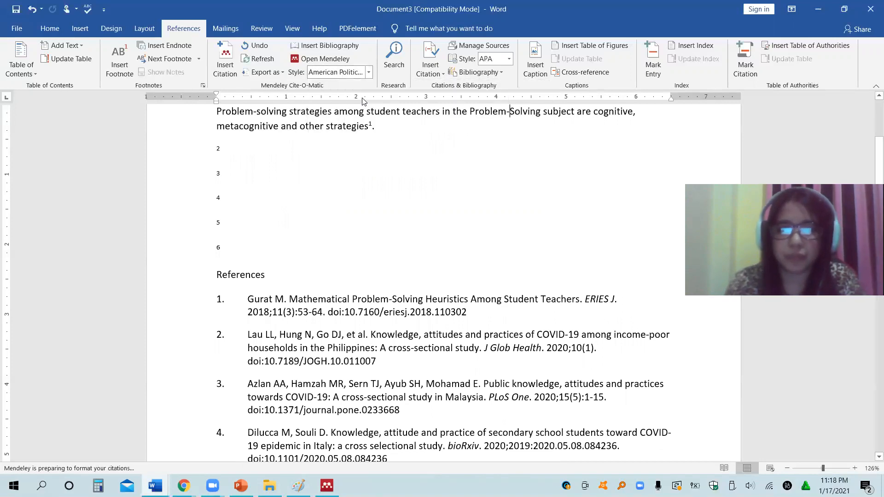
Switch to American Sociological Association style and return to the PowerPoint slides
{"action": "left_click", "coordinate": [368, 72]}
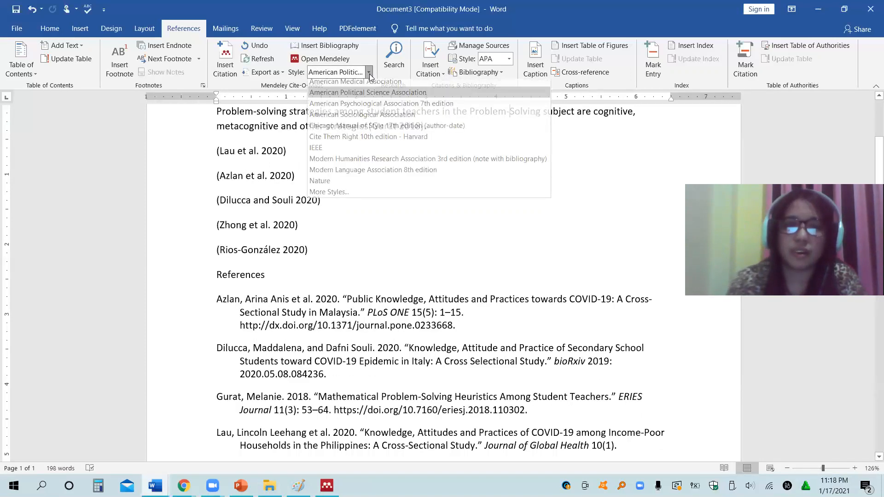
{"action": "left_click", "coordinate": [348, 114]}
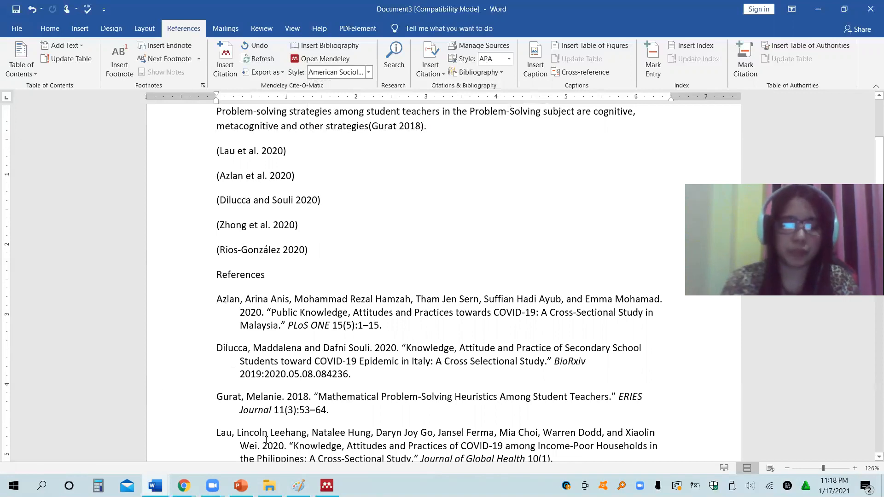
{"action": "left_click", "coordinate": [242, 485]}
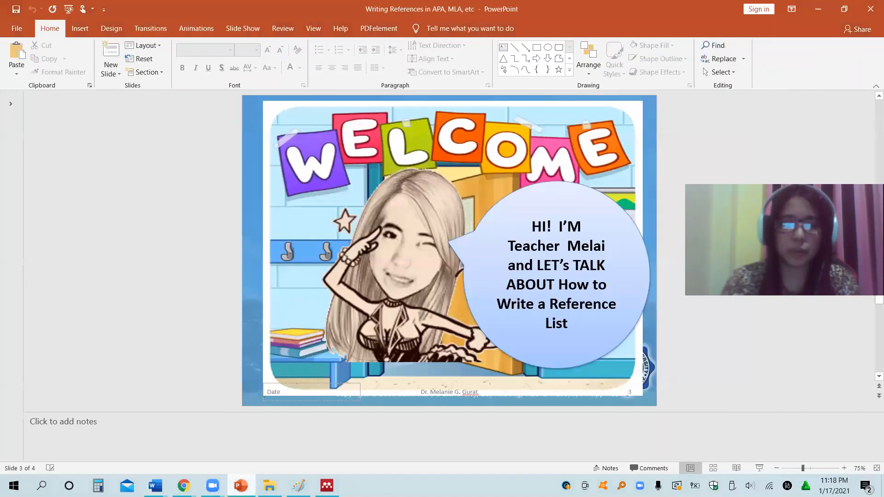